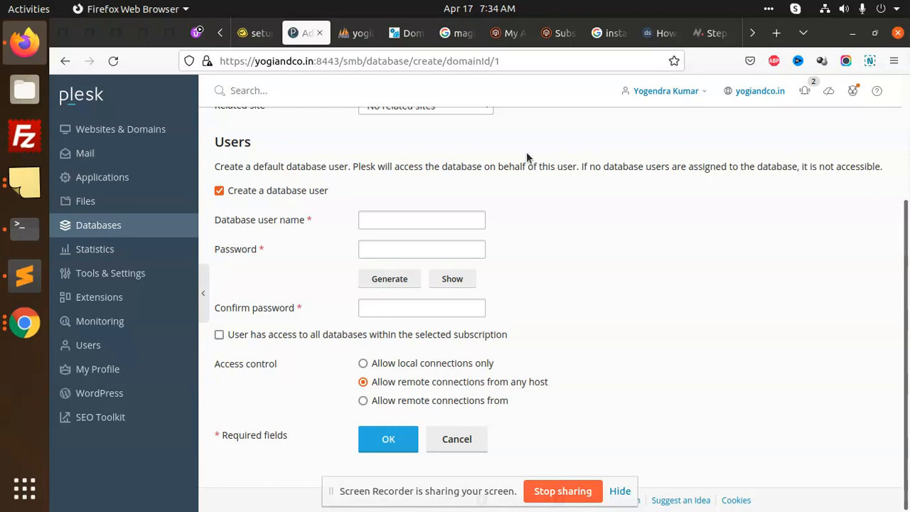
mouse_move(766, 6)
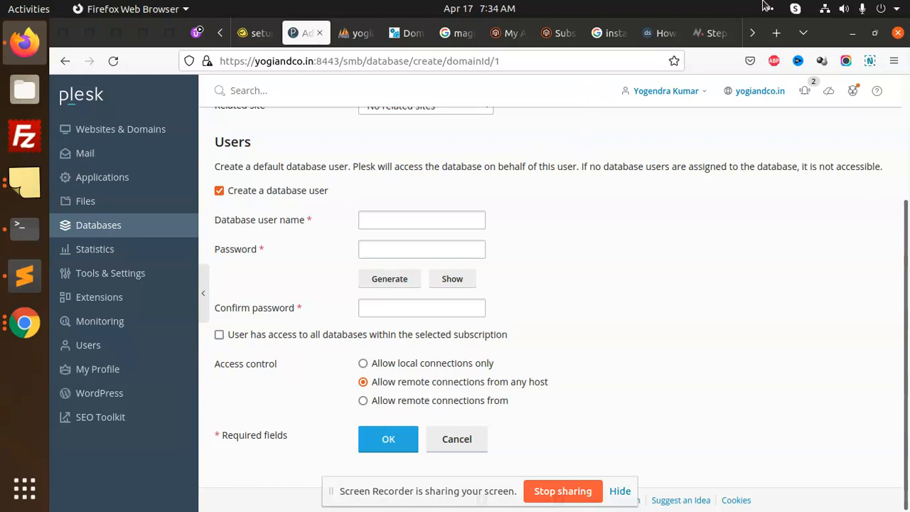
Step: Bring up the terminal and review the composer error listing missing curl, dom and xmlwriter extensions
left_click(791, 9)
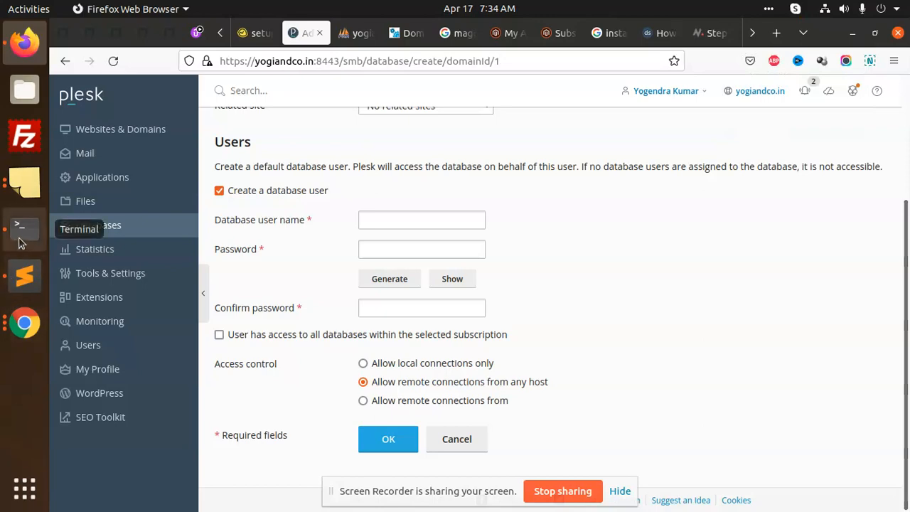
left_click(24, 226)
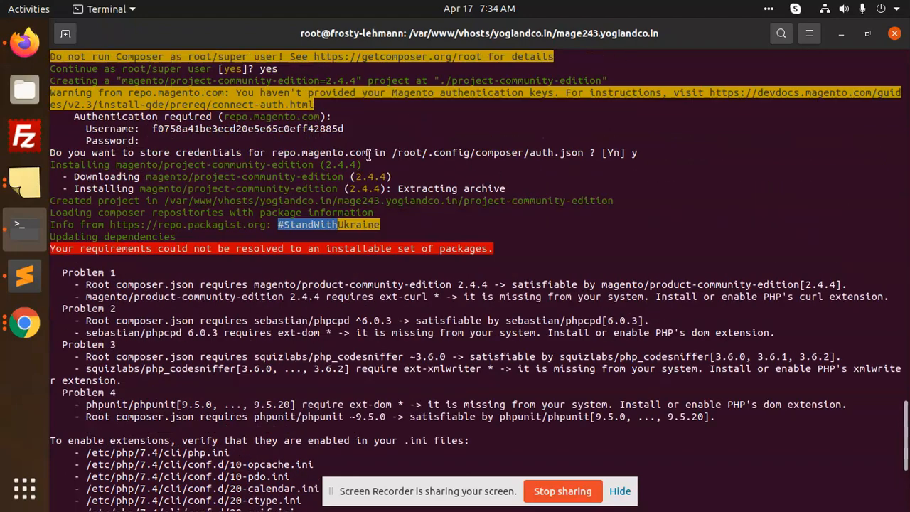
scroll("up", 3)
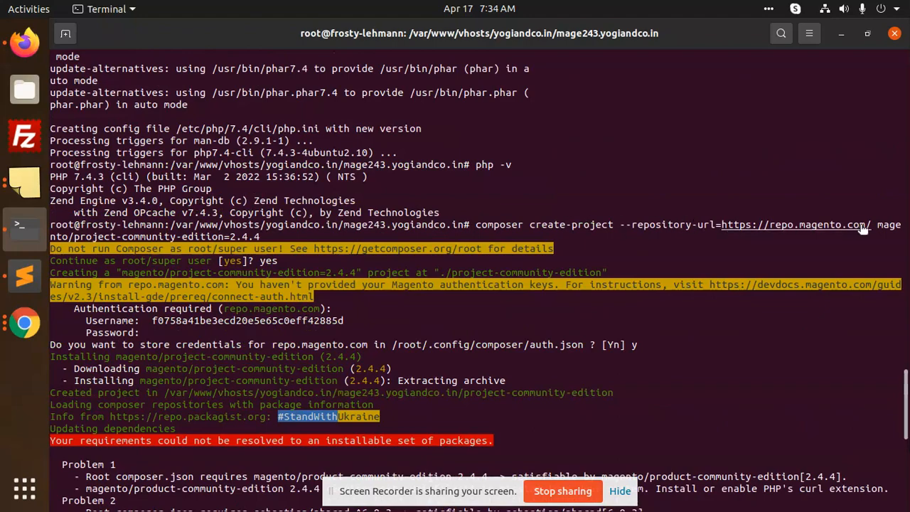
scroll("down", 3)
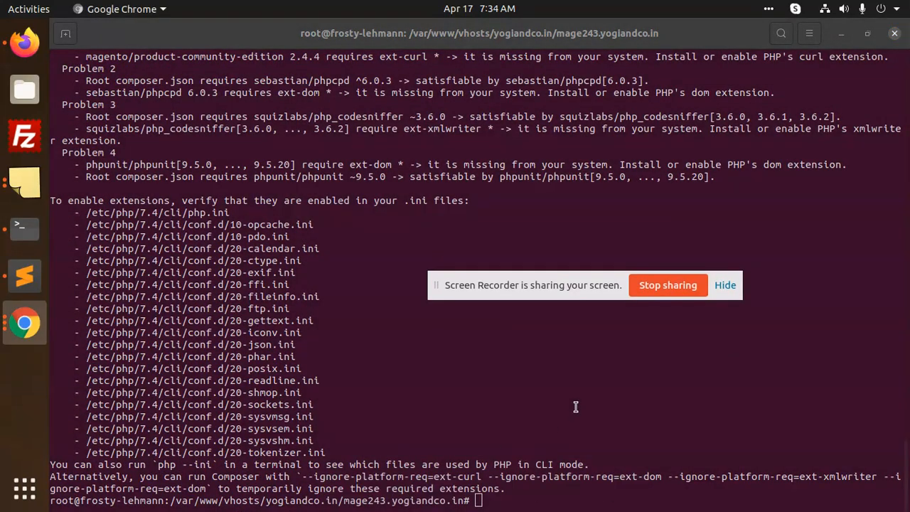
left_click(22, 276)
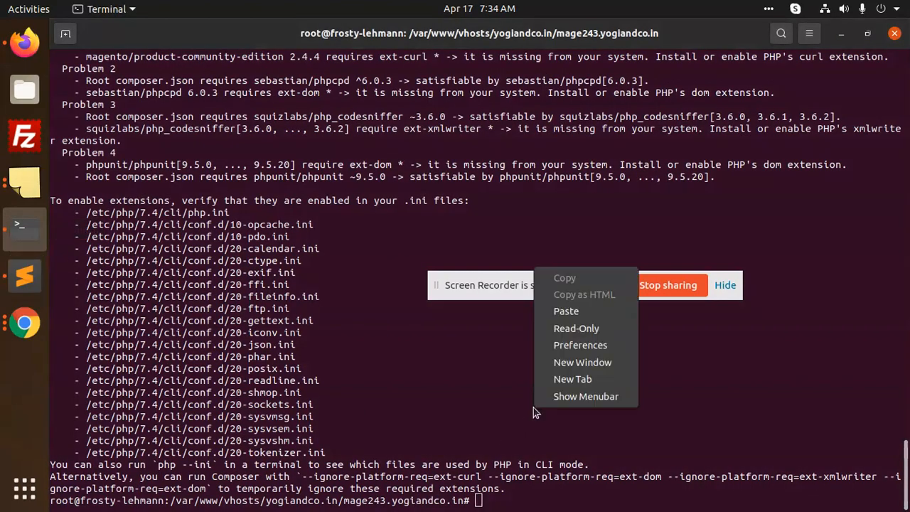
Step: Install openjdk-8-jdk via apt and run java -version to confirm 1.8.0_312
type("apt install openjdk-8-jdk")
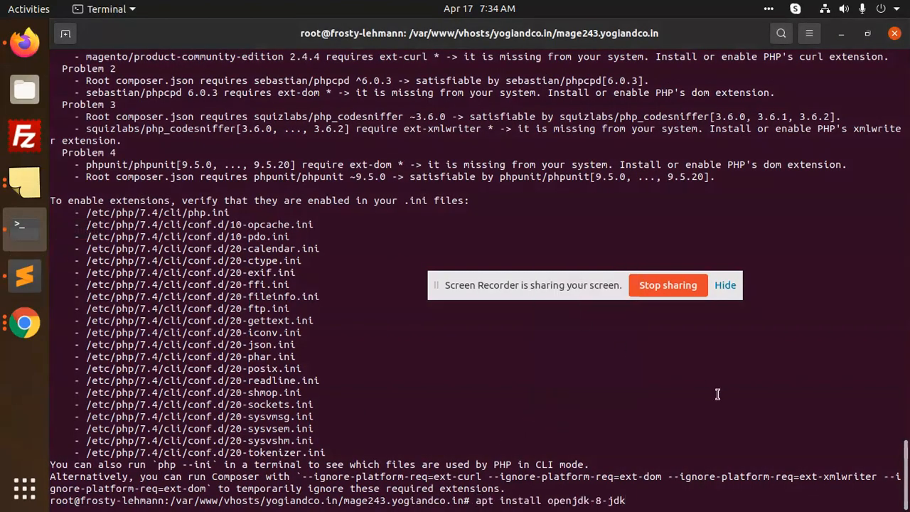
key("Return")
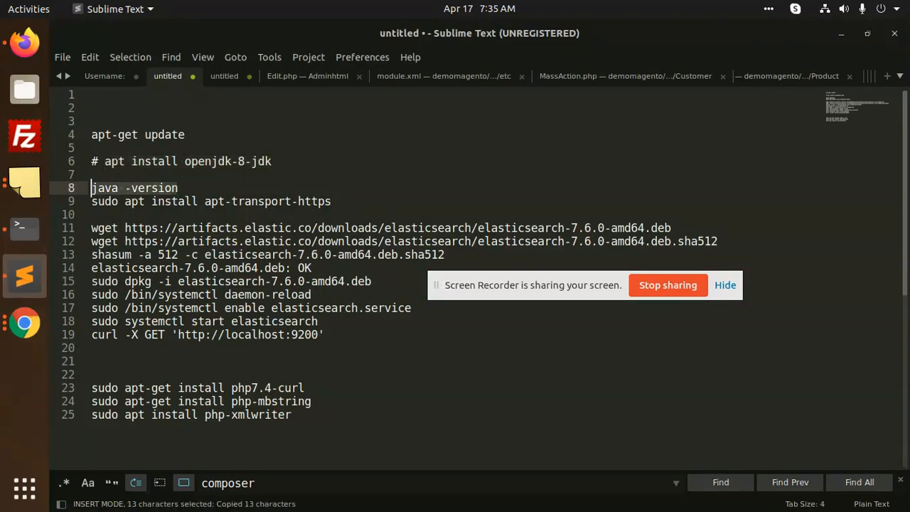
left_click(22, 227)
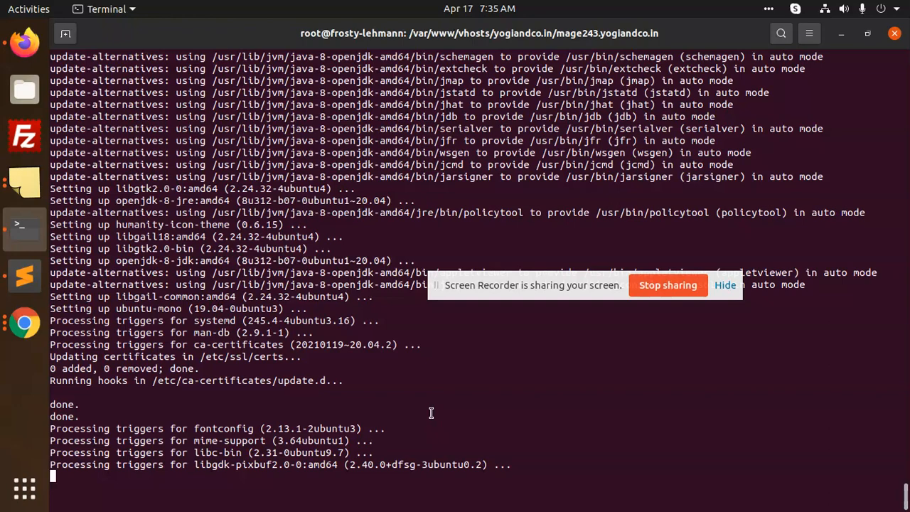
right_click(431, 413)
type("java -version")
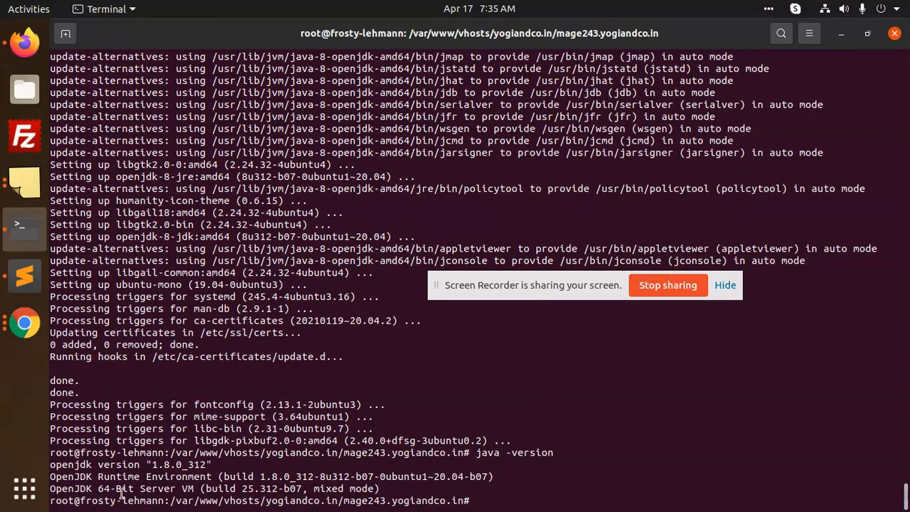
mouse_move(536, 492)
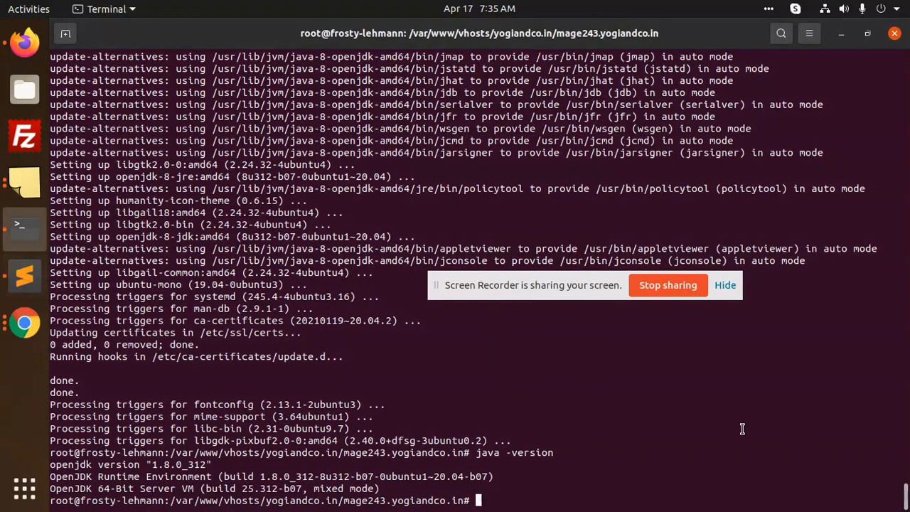
Step: Install apt-transport-https and fetch the next command from the Sublime Text notes
type("sudo apt install apt-transport-https")
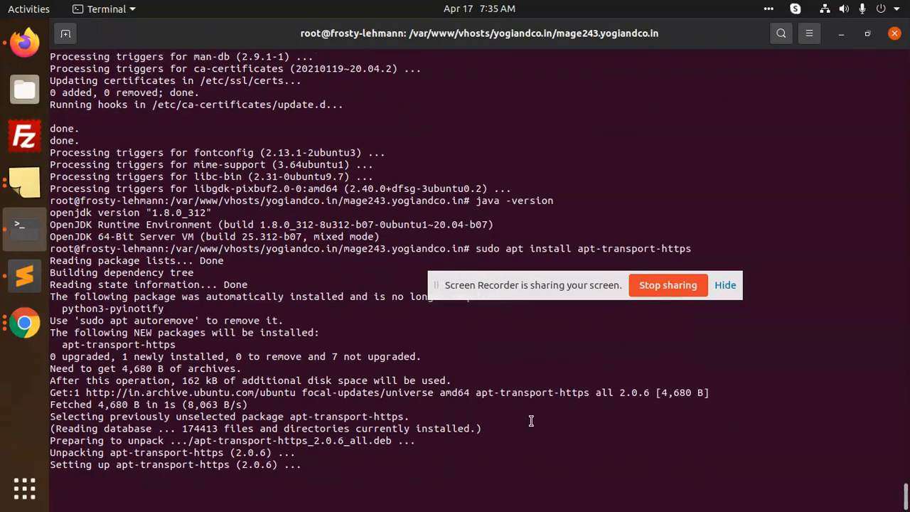
left_click(24, 276)
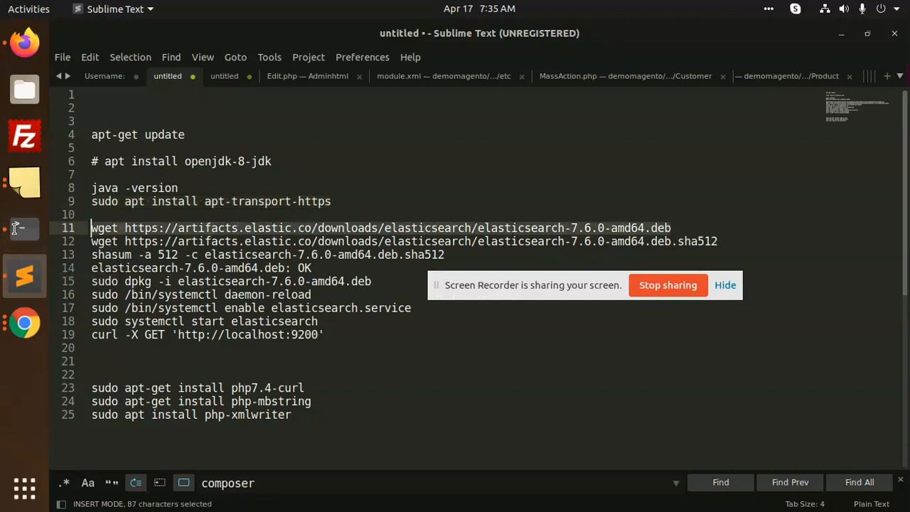
left_click(23, 228)
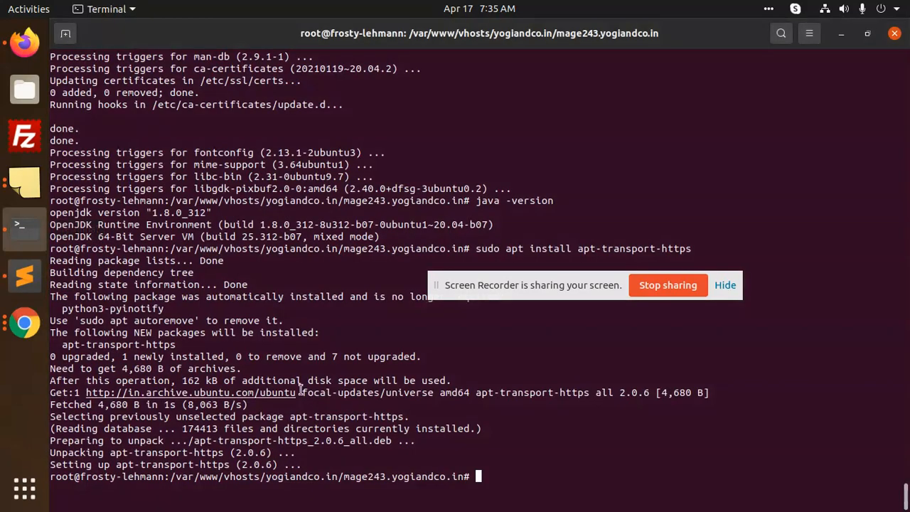
Step: Download the Elasticsearch 7.6.0 .deb and .sha512 with wget and verify the checksum OK
type("wget https://artifacts.elastic.co/downloads/elasticsearch/elasticsearch-7.6.0-amd64.deb")
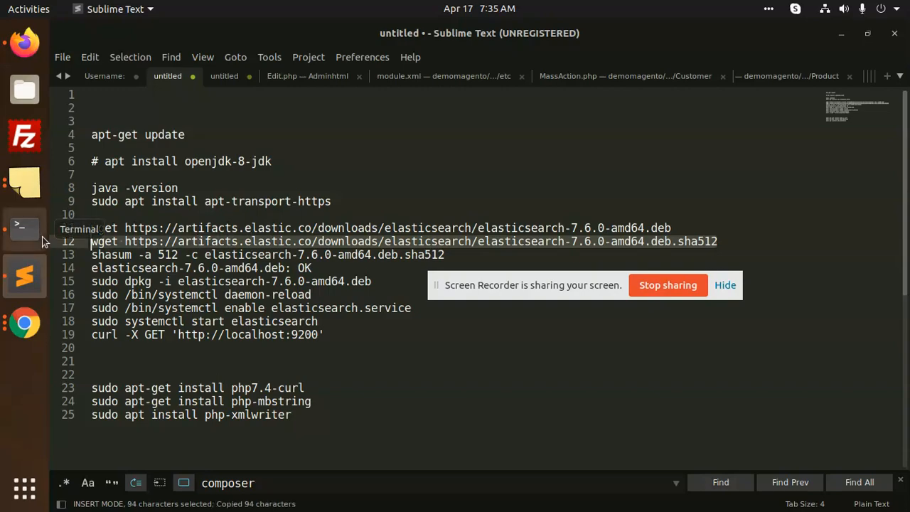
left_click(23, 228)
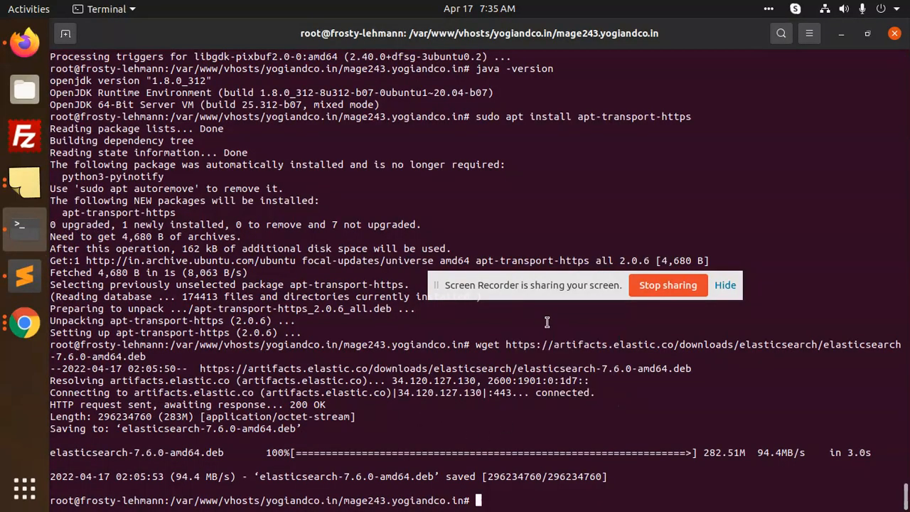
type("wget https://artifacts.elastic.co/downloads/elasticsearch/elasticsearch-7.6.0-amd64.deb.sha512")
type("shasum -a 512 -c elasticsearch-7.6.0-amd64.deb.sha512")
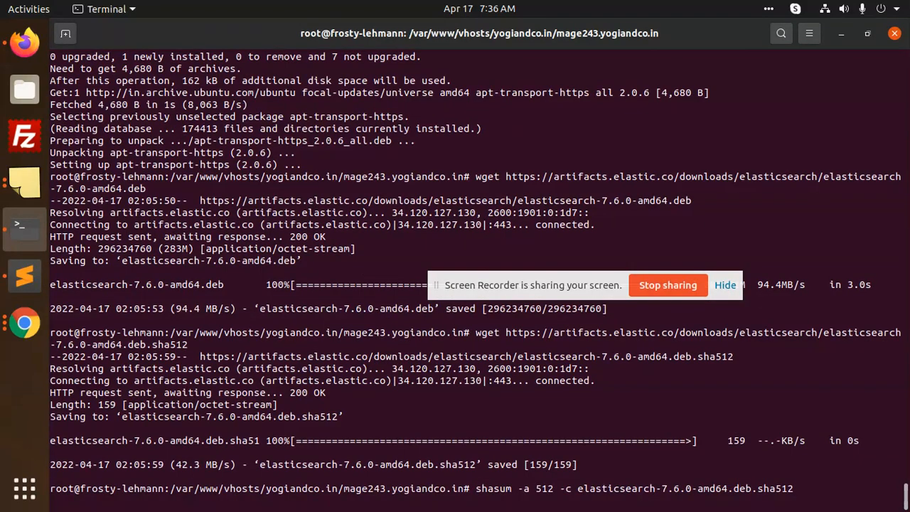
key("Return")
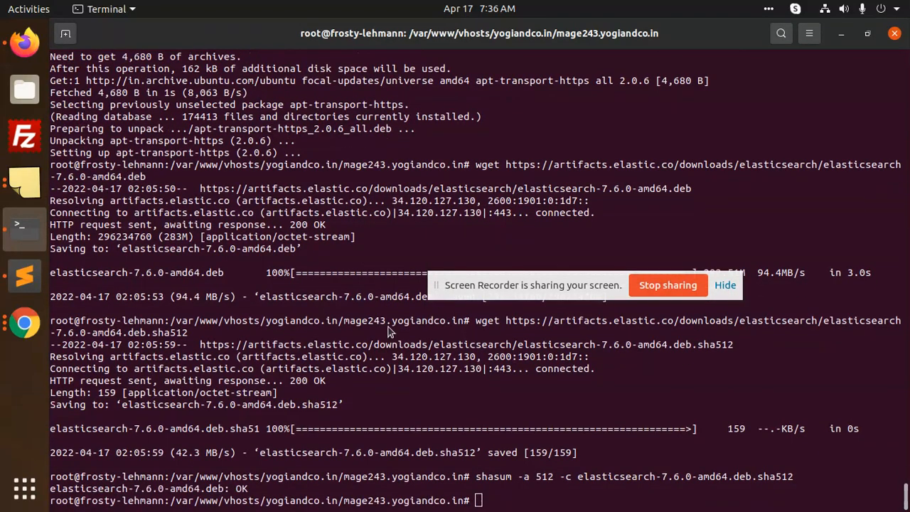
Step: Install the Elasticsearch 7.6.0 package with sudo dpkg -i
left_click(23, 279)
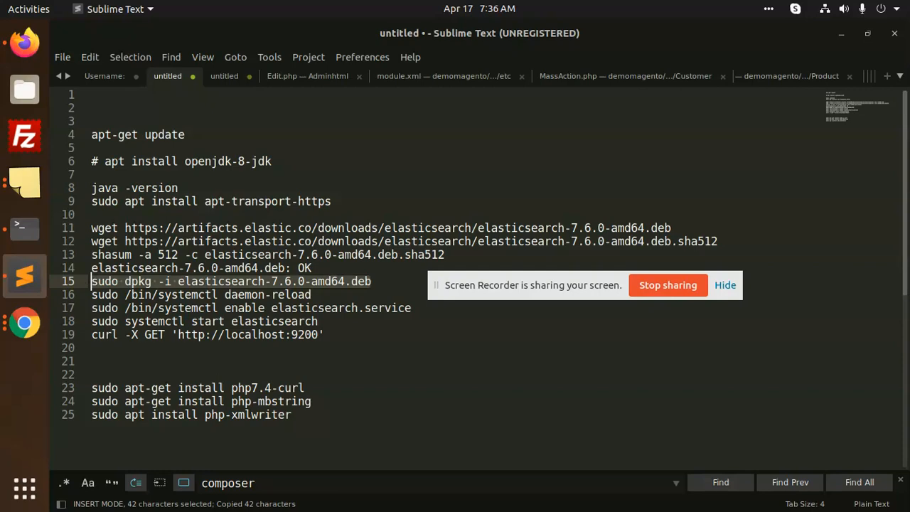
left_click(26, 228)
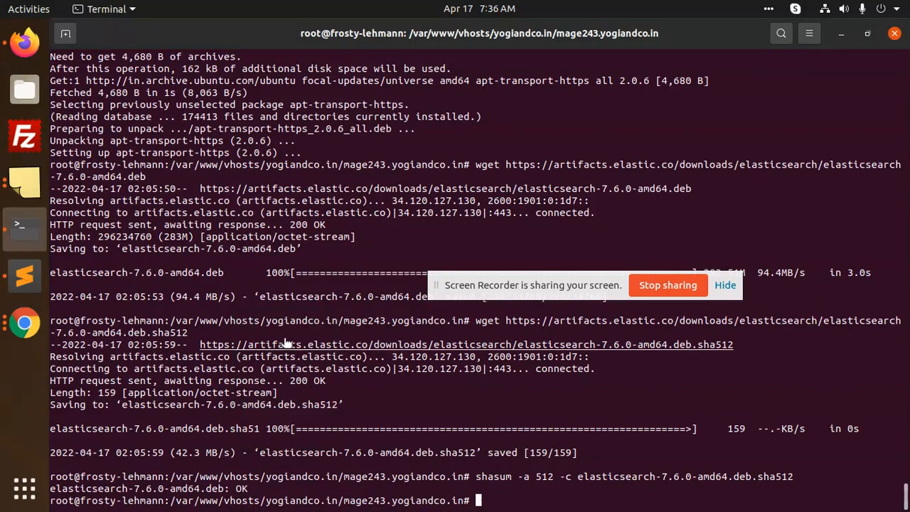
type("sudo dpkg -i elasticsearch-7.6.0-amd64.deb")
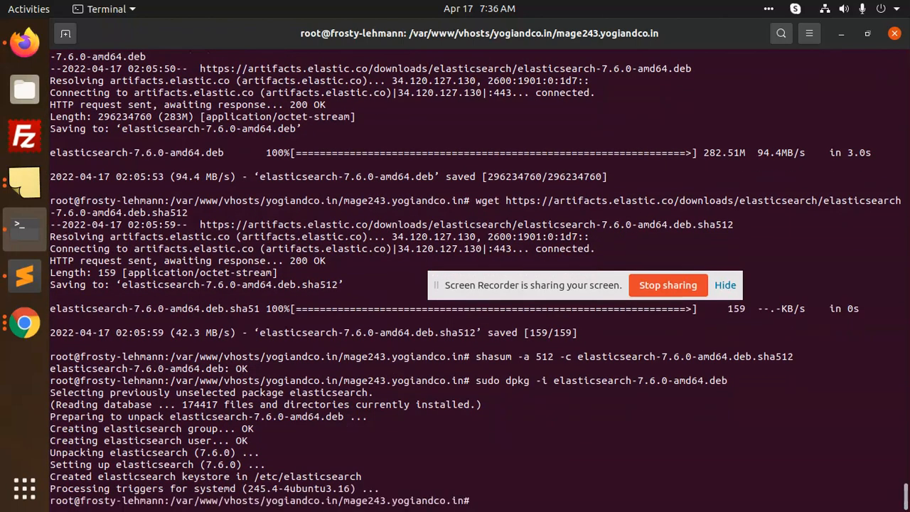
Step: Enable elasticsearch.service in systemd and prepare the sudo systemctl start elasticsearch command
left_click(23, 276)
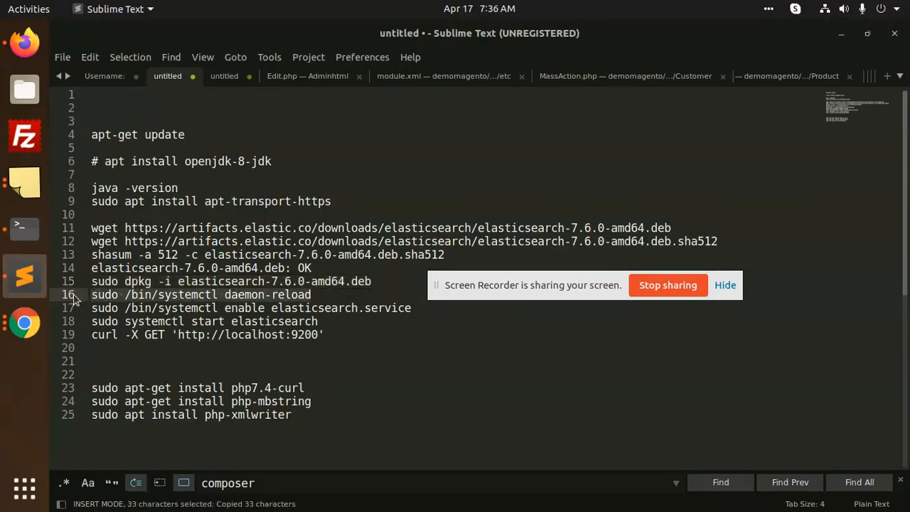
left_click(24, 228)
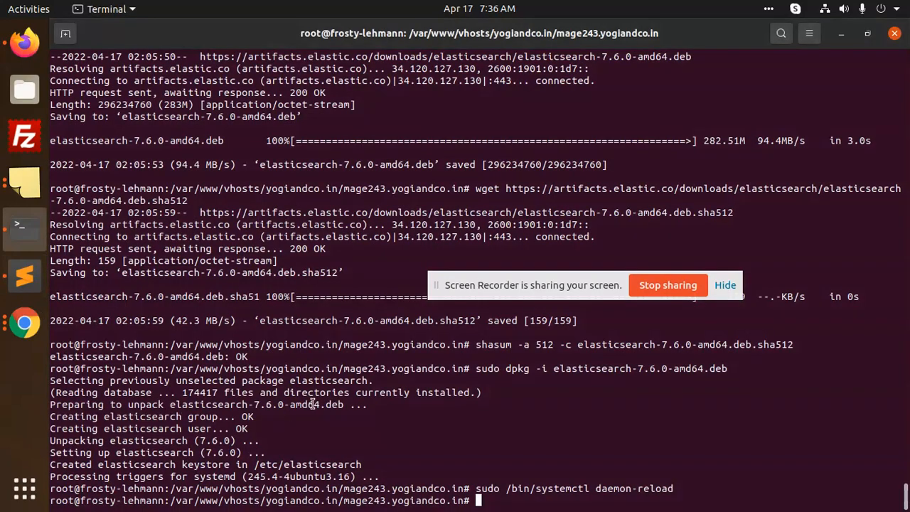
type("sudo /bin/systemctl enable elasticsearch.service")
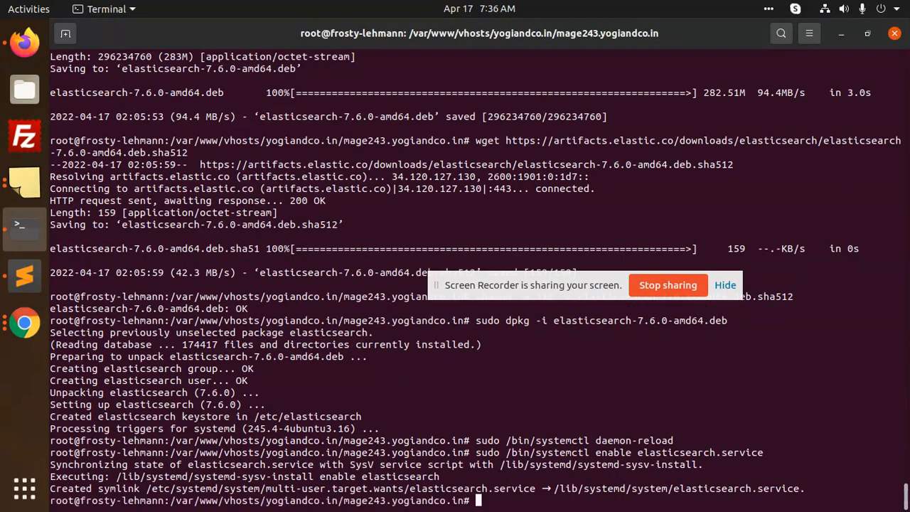
mouse_move(359, 279)
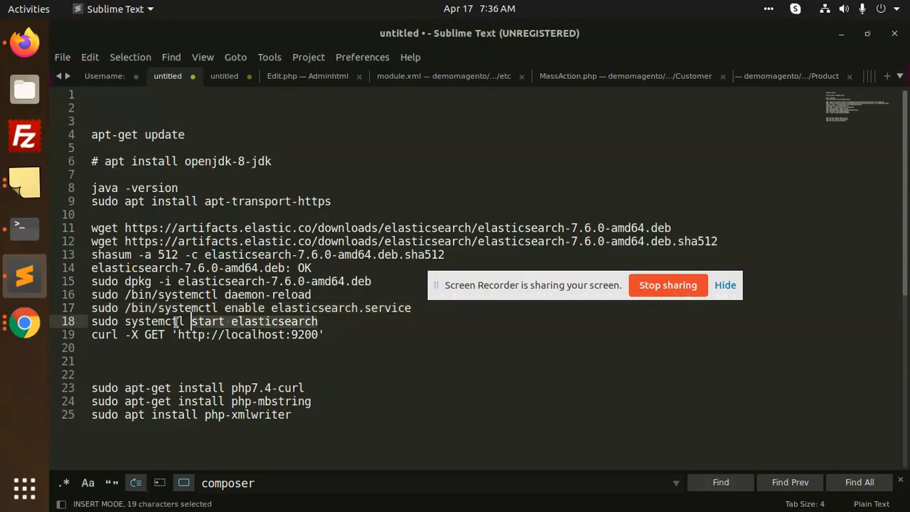
left_click(23, 228)
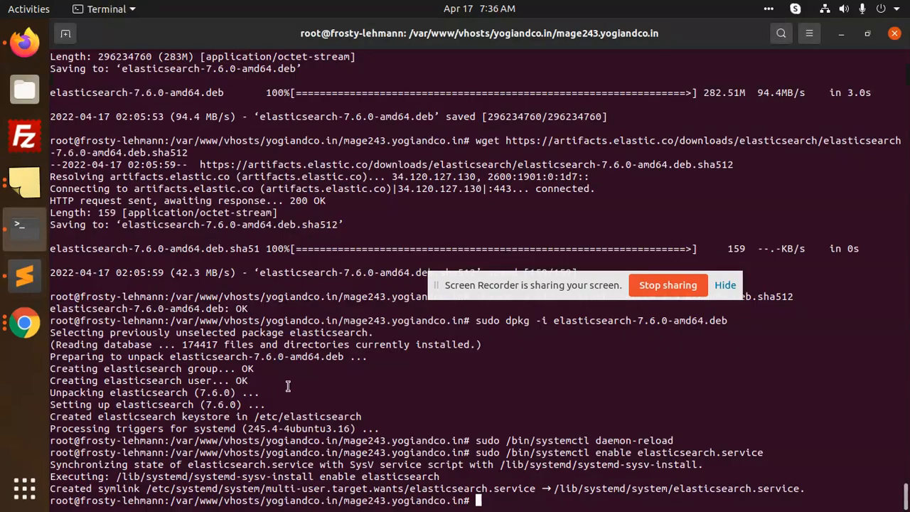
type("sudo systemctl start elasticsearch")
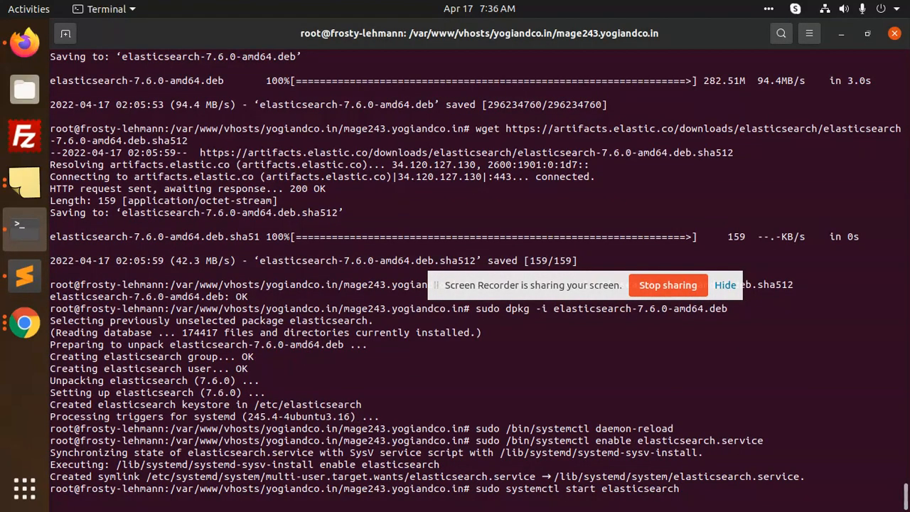
Step: Start Elasticsearch and query localhost:9200 with curl to get the 7.6.0 cluster info
key("Return")
type("curl -X GET 'http://localhost:9200'")
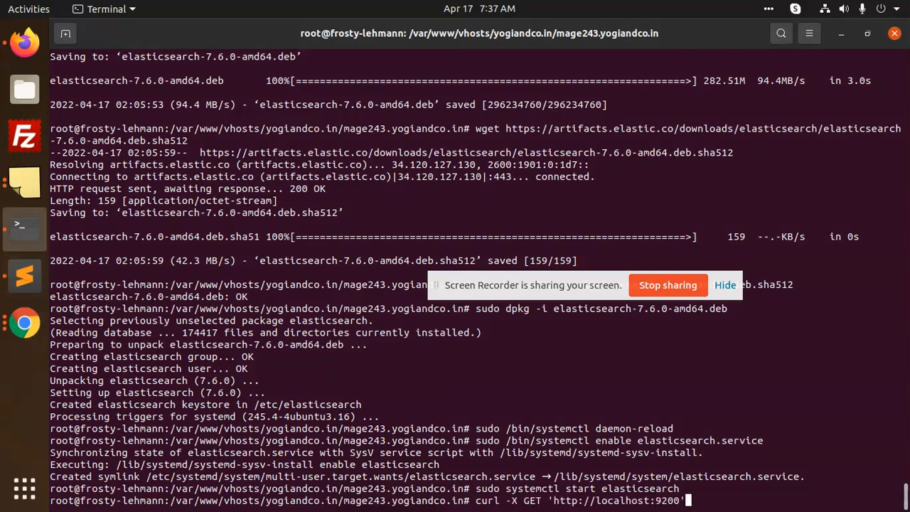
key("Return")
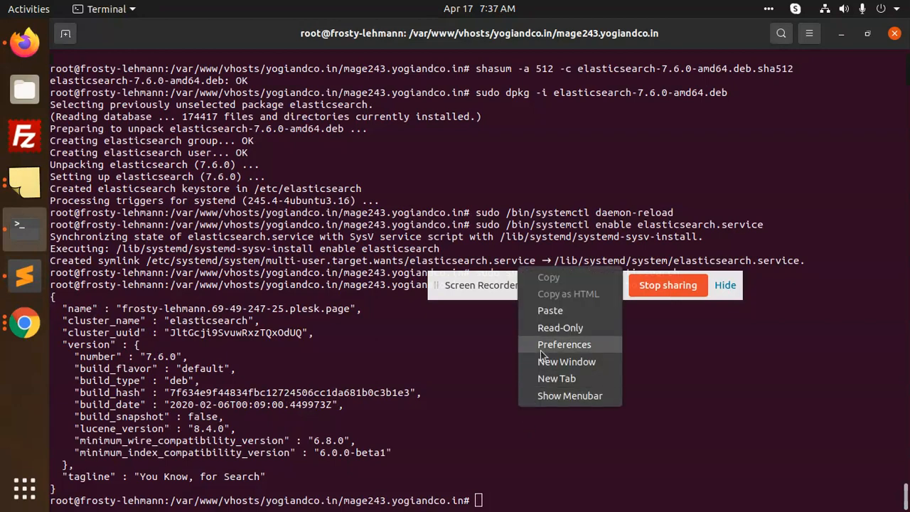
Step: Install php7.4-curl and php-mbstring with apt-get, copying commands from the notes
type("sudo apt-get install php7.4-curl")
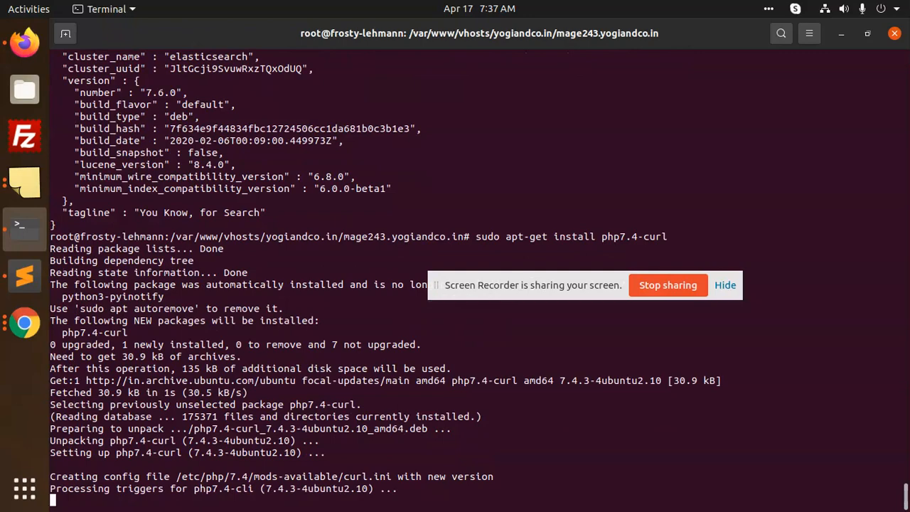
left_click(22, 273)
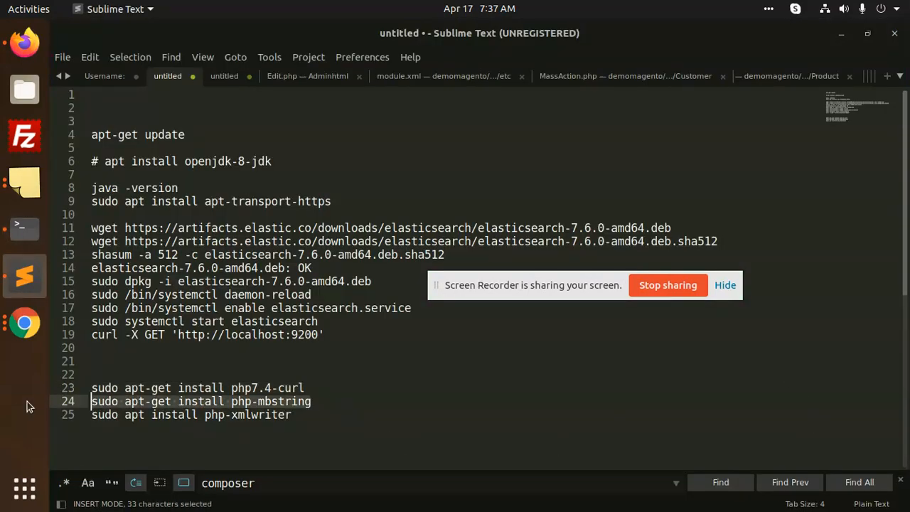
left_click(23, 227)
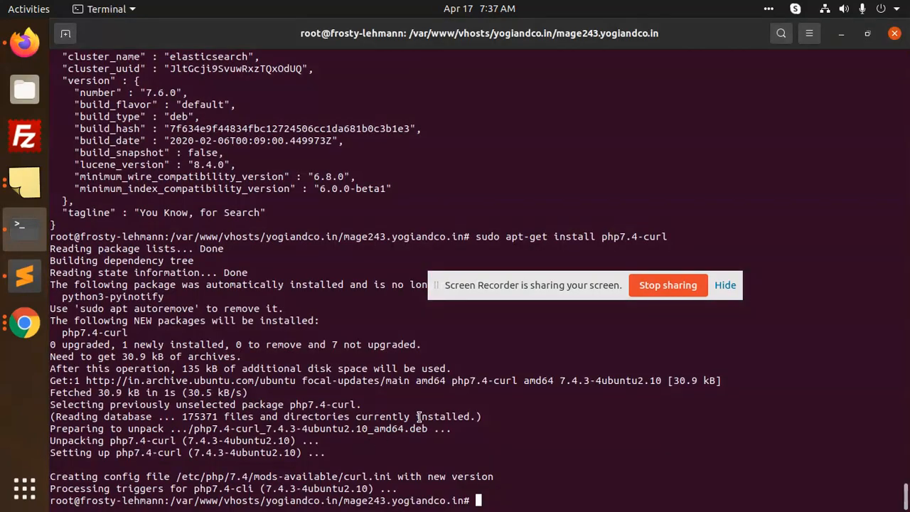
type("sudo apt-get install php-mbstring")
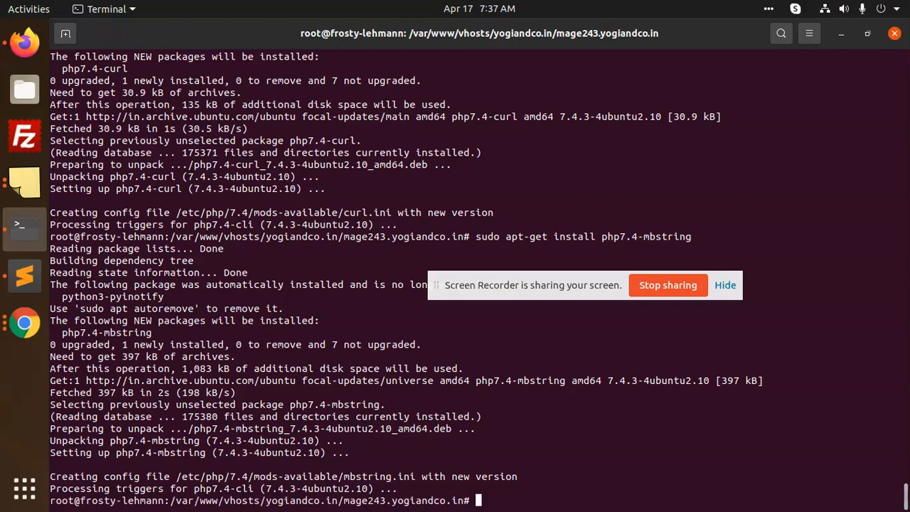
Step: Correct the notes command to 7.4 and install php7.4-xmlwriter
left_click(22, 276)
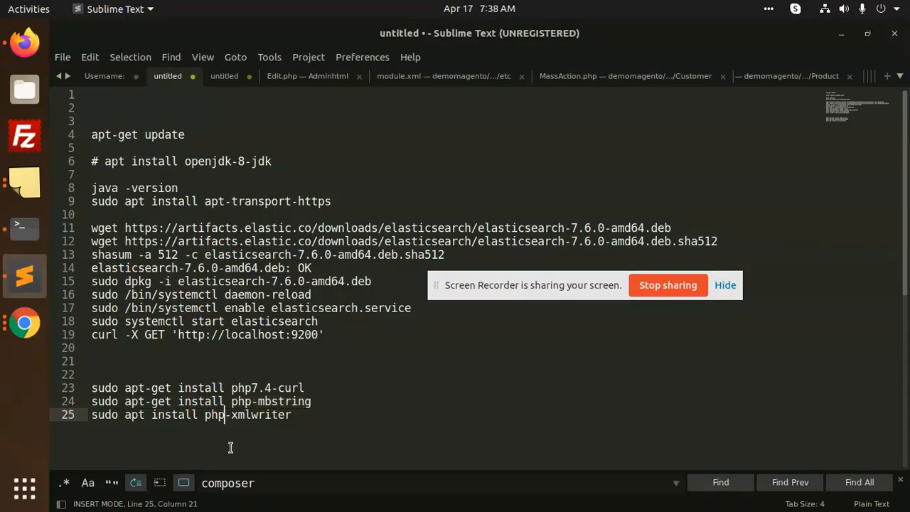
type("7.4-mbstring")
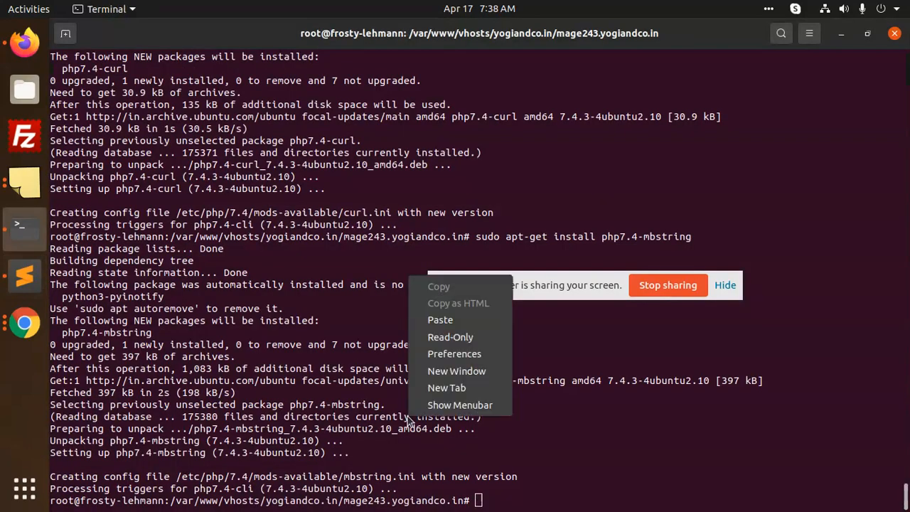
type("sudo apt install php7.4-xmlwriter")
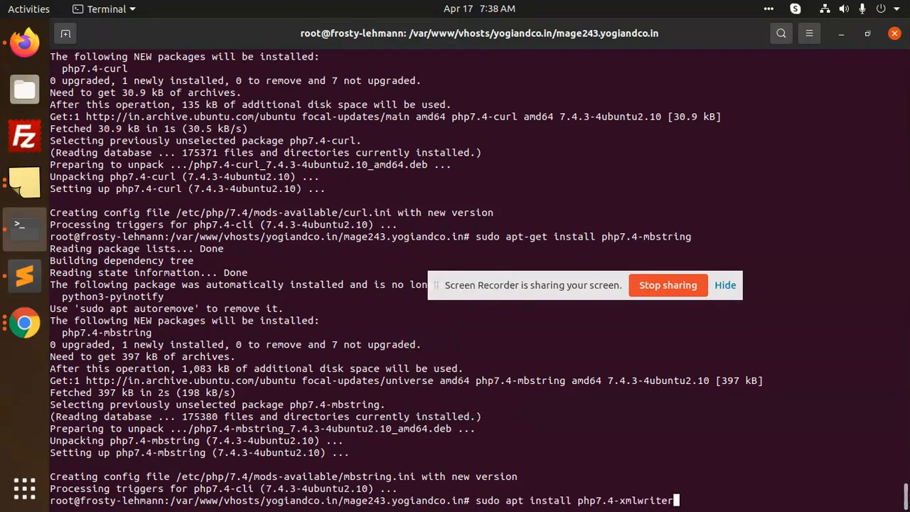
key("Return")
type("ls")
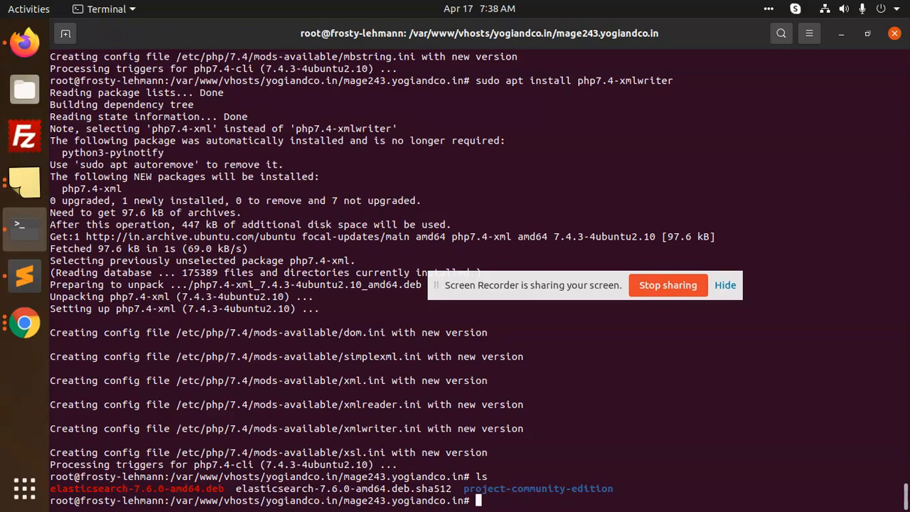
Step: Remove the project-community-edition folder with rm -rf and list the directory
type("rm")
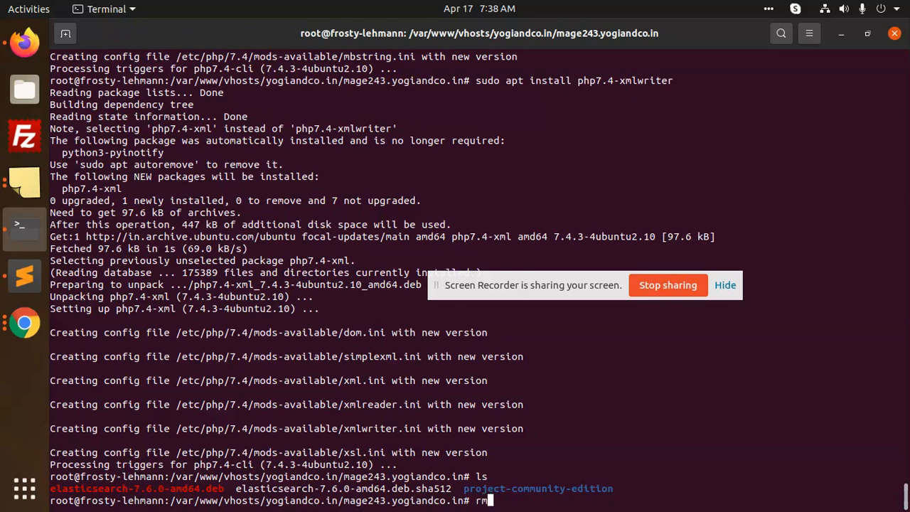
type("-rf")
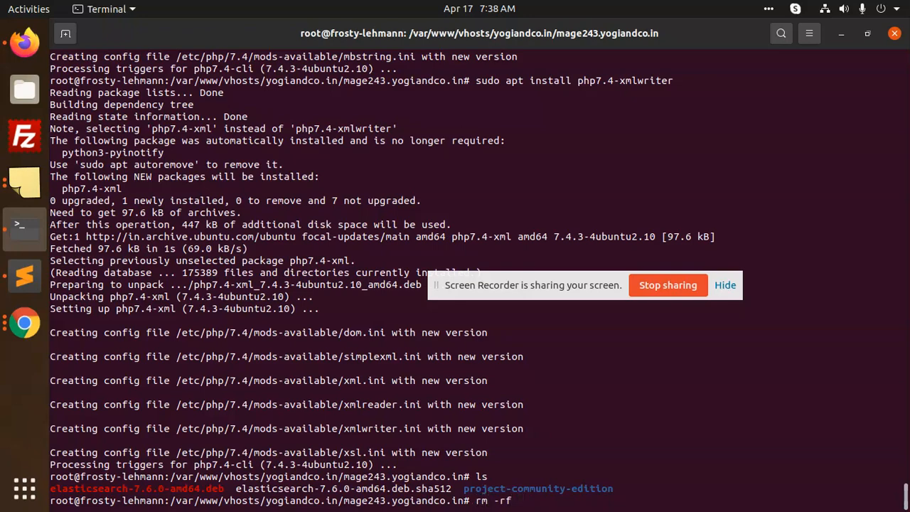
type("project-community-edition/")
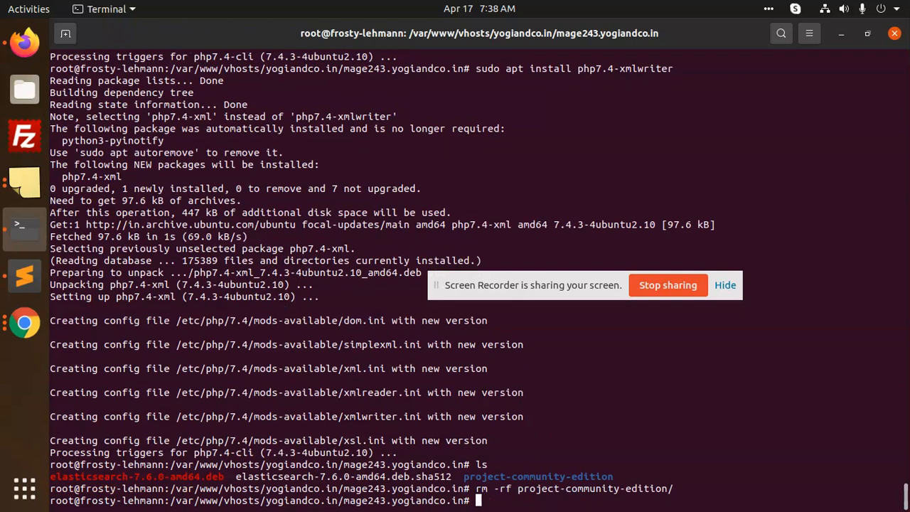
type("ls")
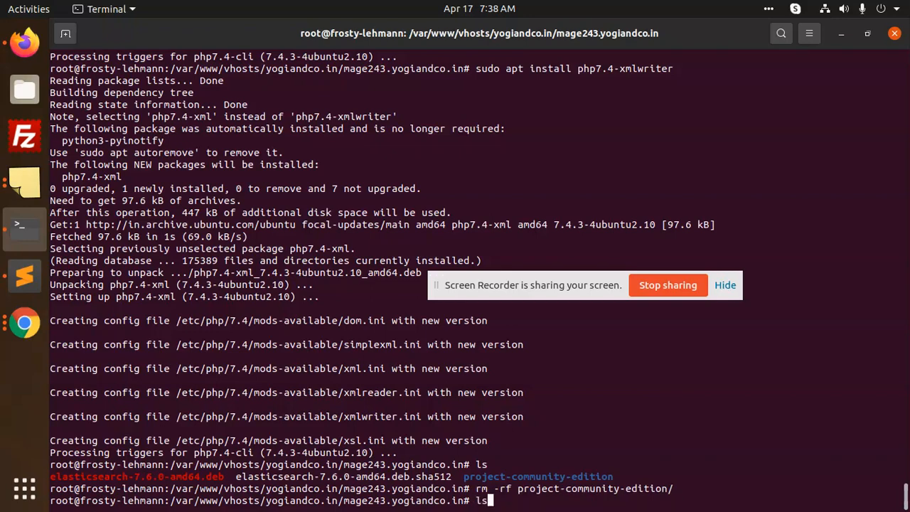
Step: Rerun the Magento composer create-project and copy the missing gd extension name from the error
type("sudo apt install apt-transport-https")
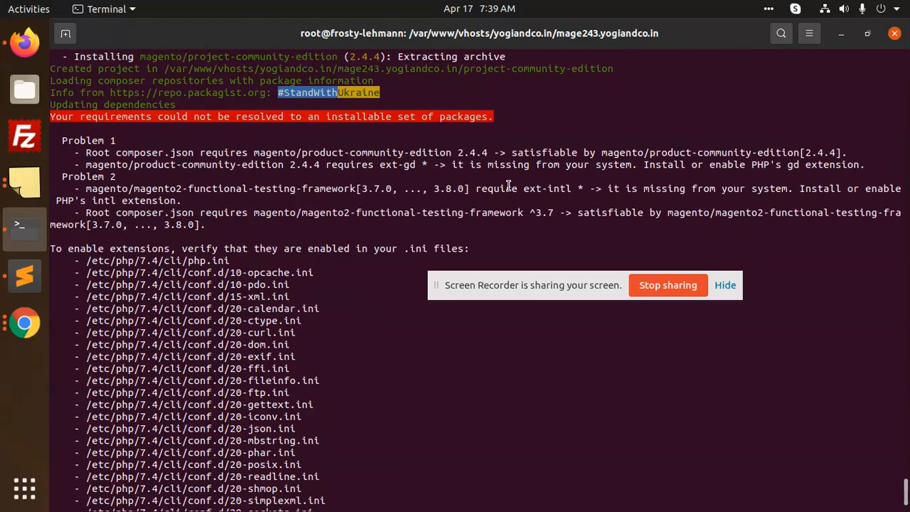
mouse_move(523, 187)
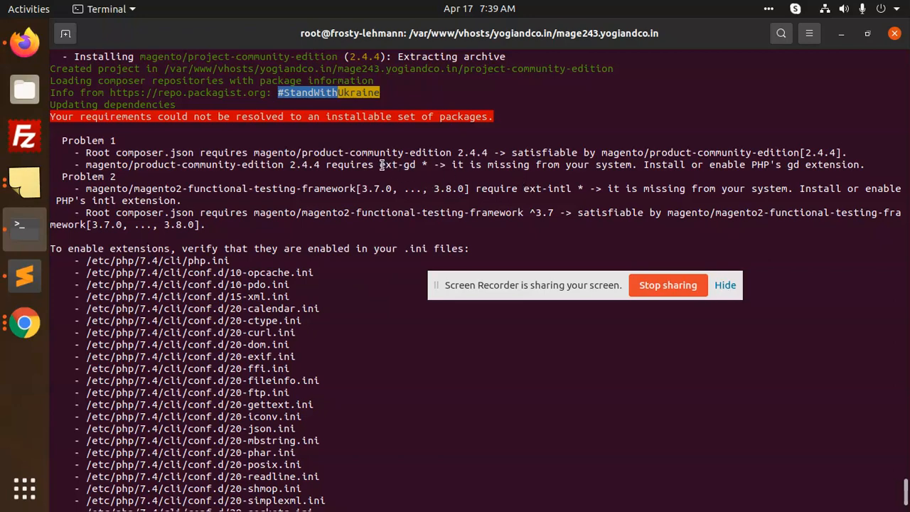
right_click(398, 165)
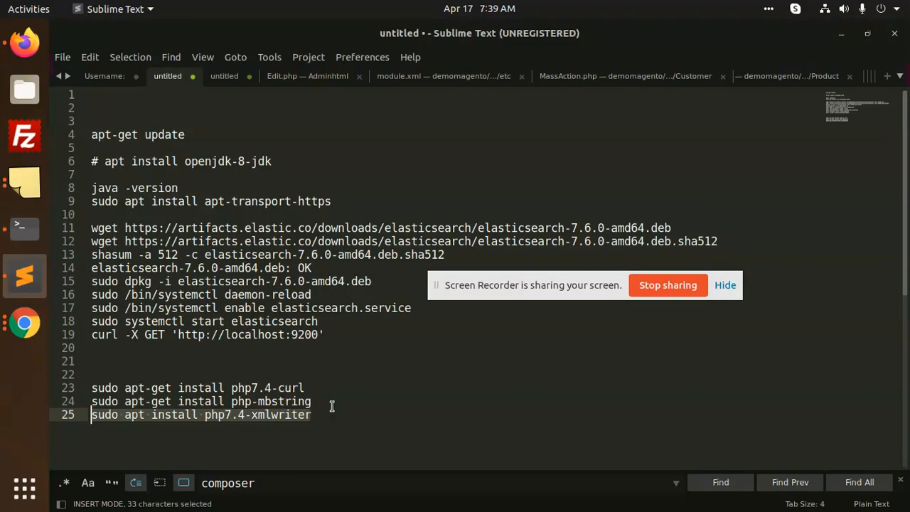
Step: Change the last notes line to sudo apt install php7.4-gd and return to the terminal
left_click(225, 416)
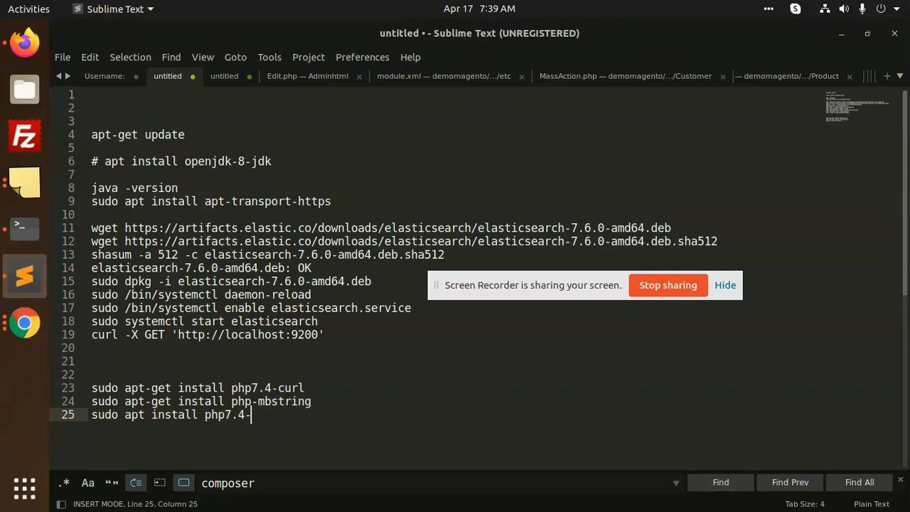
type("ext-gd")
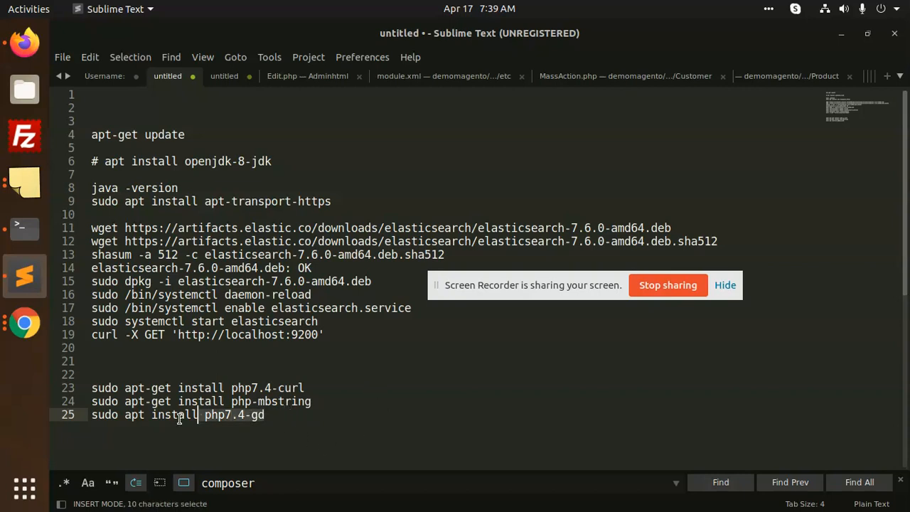
left_click(23, 227)
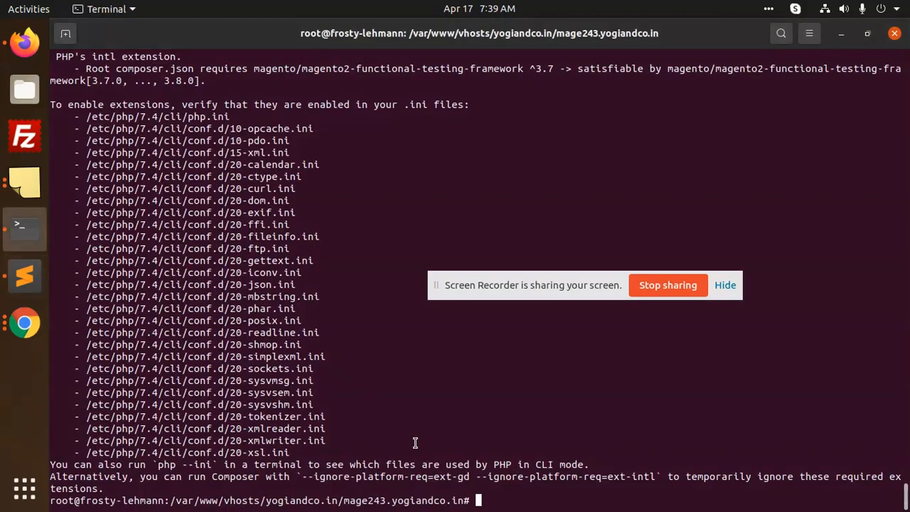
Step: Install php7.4-gd, then edit the repeated command to install php7.4-intl
type("sudo apt install php7.4-gd")
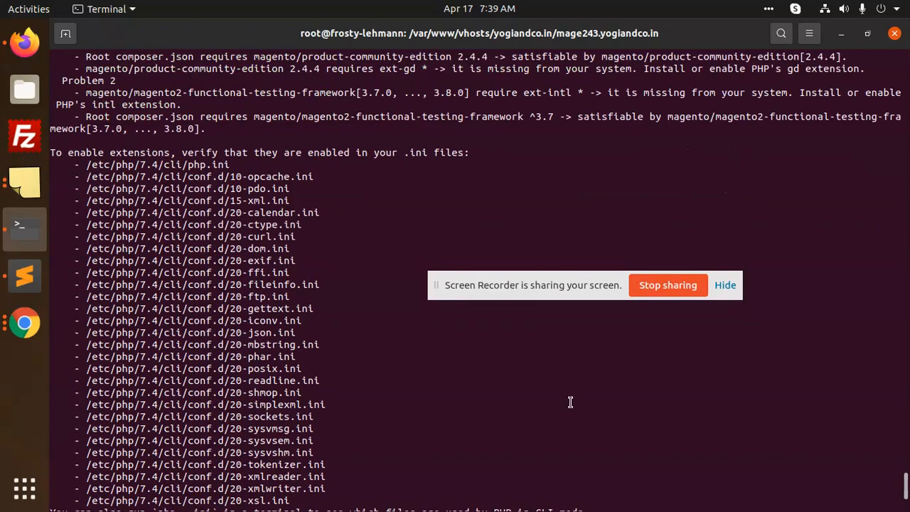
type("sudo apt install php7.4-gd")
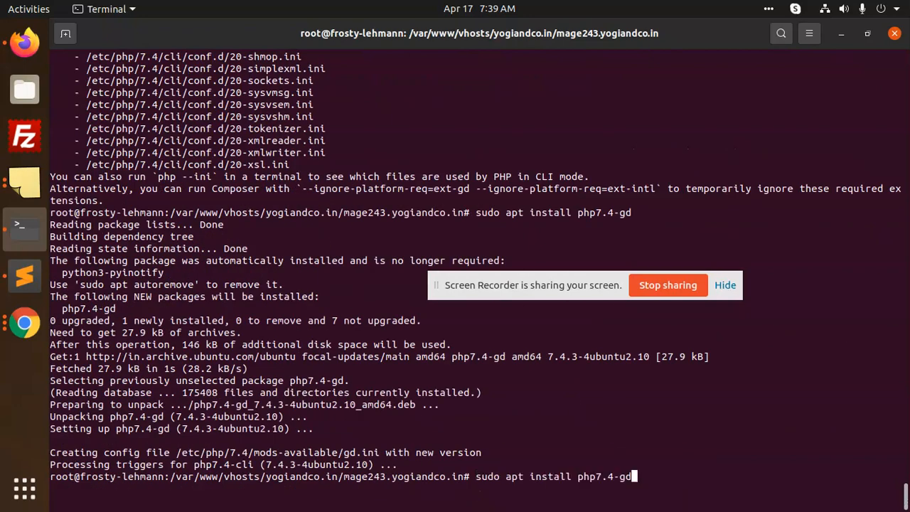
key("BackSpace")
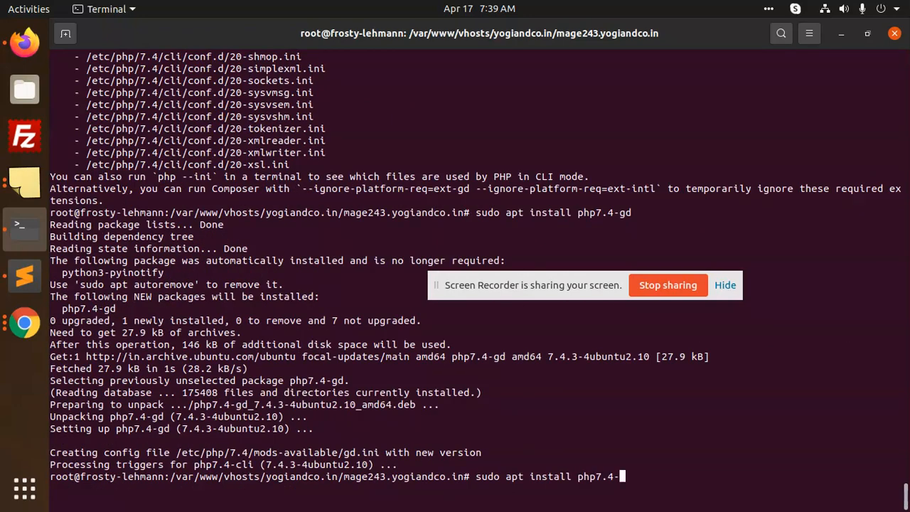
type("intl")
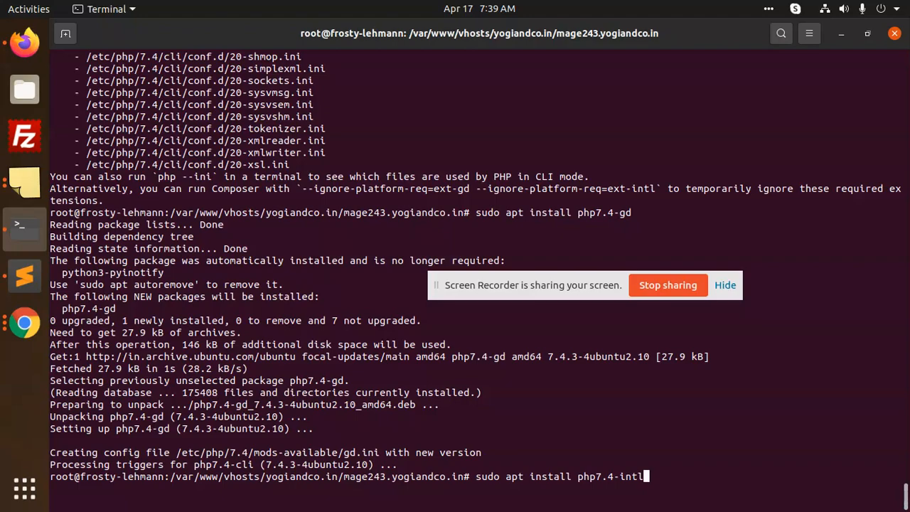
key("Return")
type("rm")
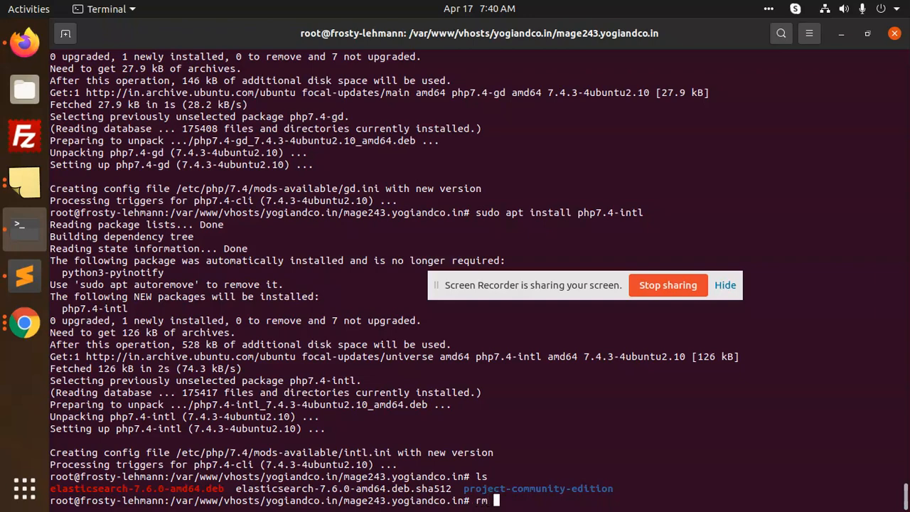
Step: Remove project-community-edition again and rerun composer create-project for Magento 2.4.4, answering yes
type("-rf project-community-edition/")
type("ls")
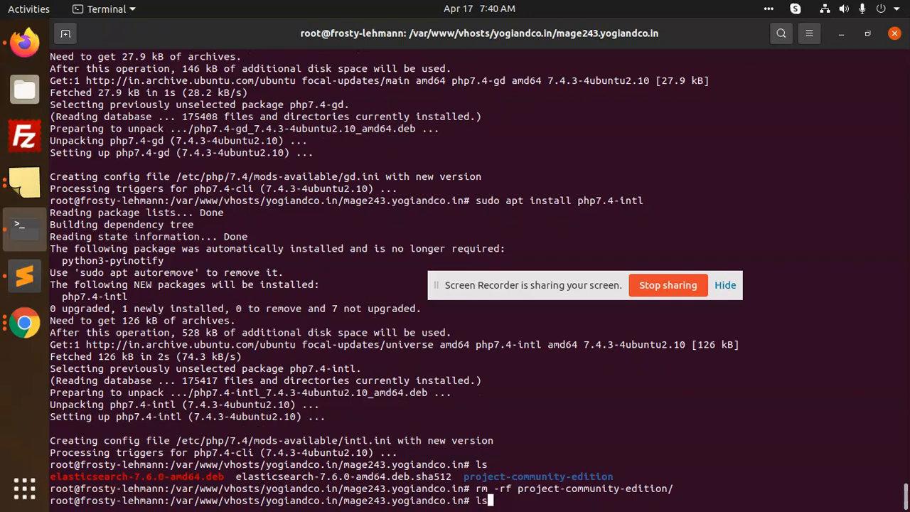
type("composer create-project --repository-url=https://repo.magento.com/ magento/project-community-edition=2.4.4")
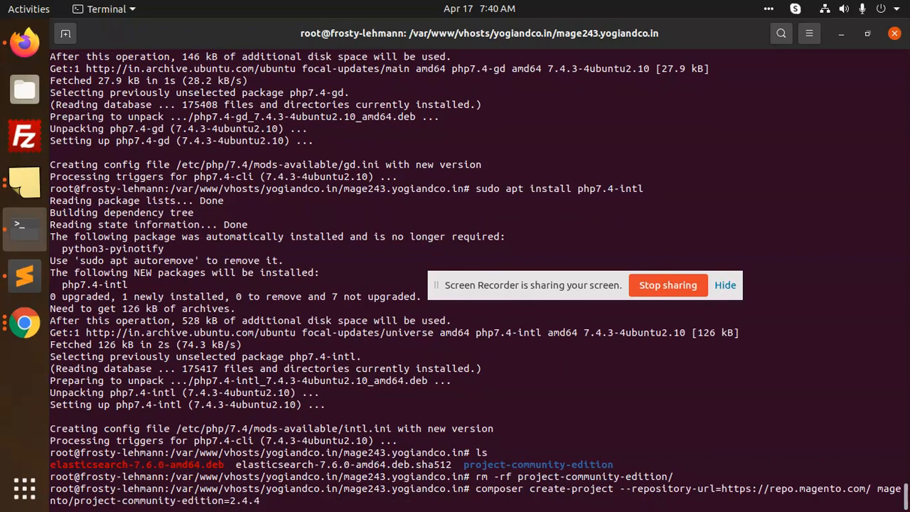
key("Return")
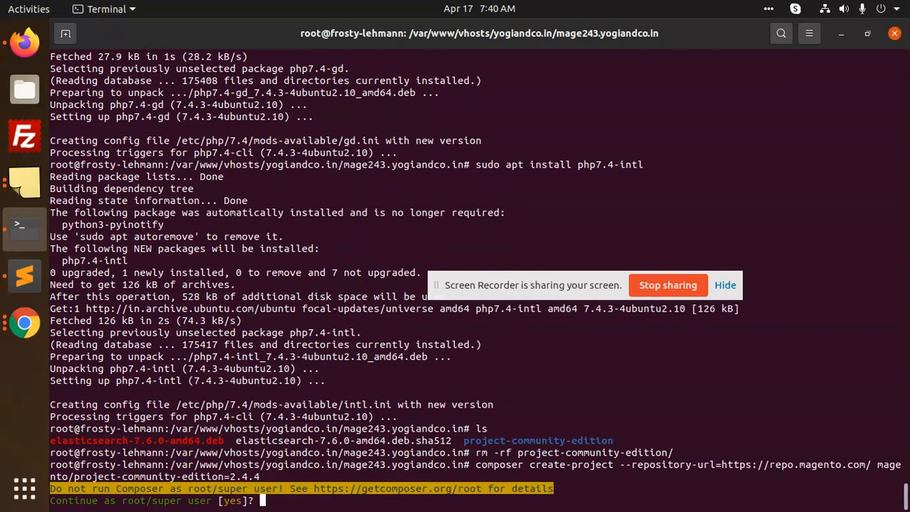
type("yes")
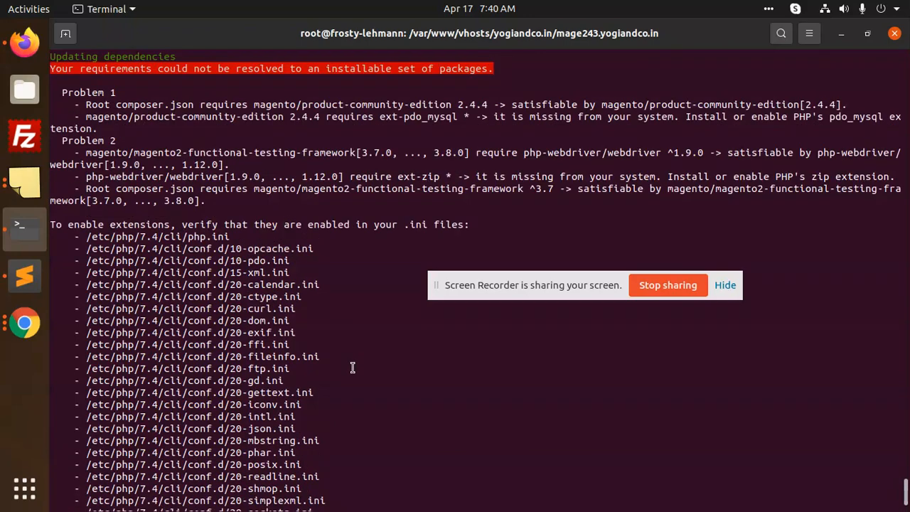
Step: Select and copy the missing pdo_mysql extension name from the composer error
double_click(423, 117)
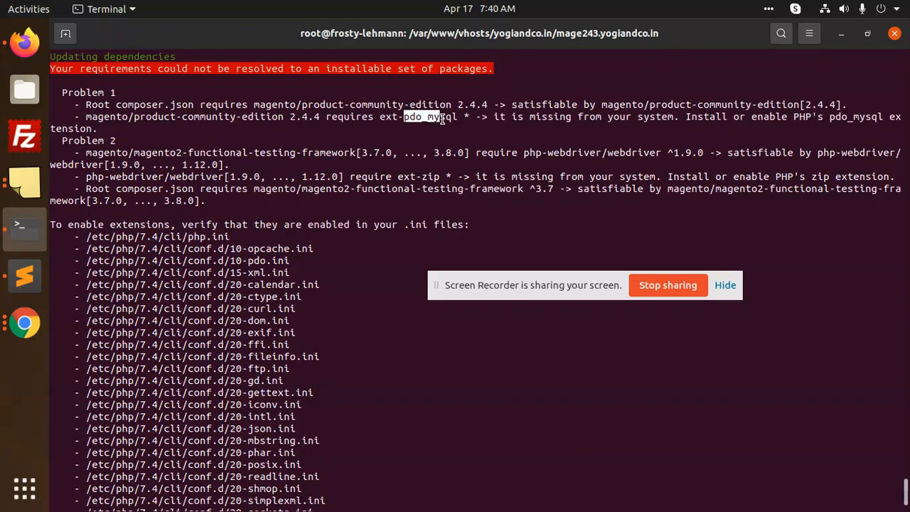
right_click(441, 117)
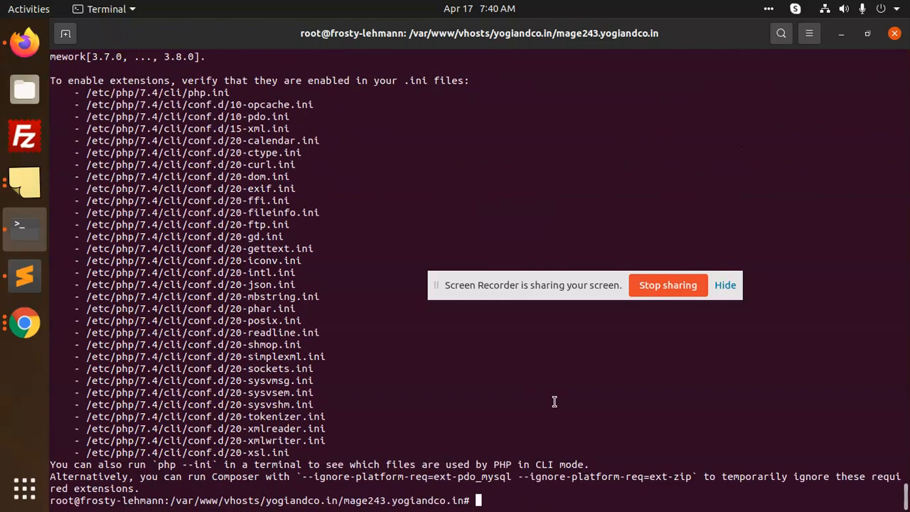
Step: Install the PHP 7.4 pdo_mysql (php7.4-pdo-mysql) and zip extensions with sudo apt install
type("composer create-project --repository-url=https://repo.magento.com/ magento/project-community-edition=2.4.4")
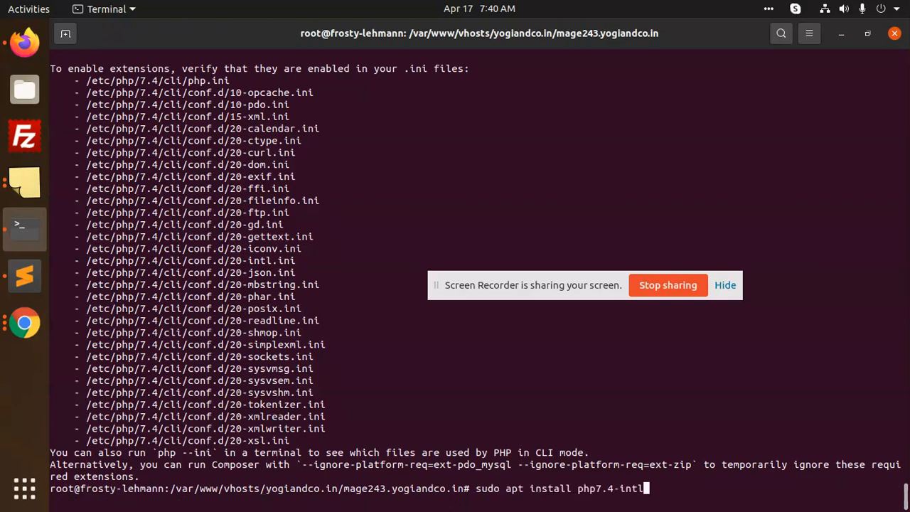
key("BackSpace")
type("pdo_mysq")
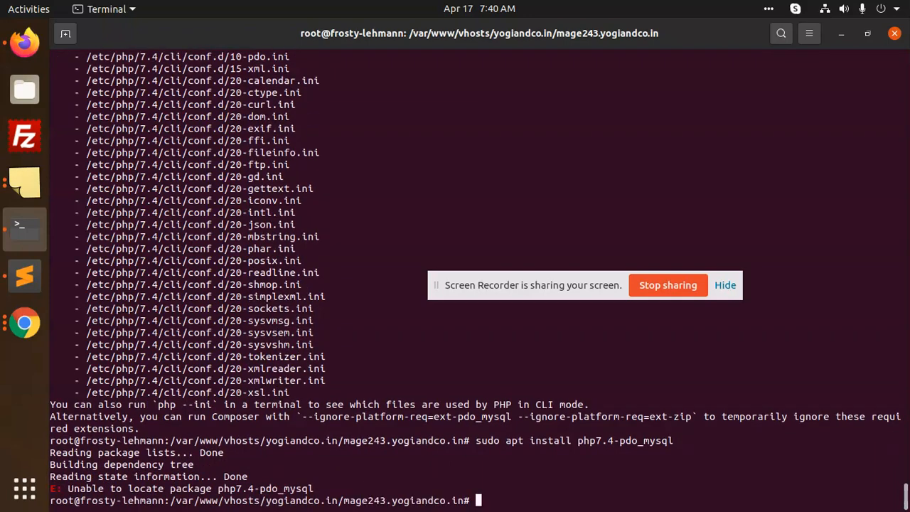
type("sudo apt install php7.4-pdo_mysql")
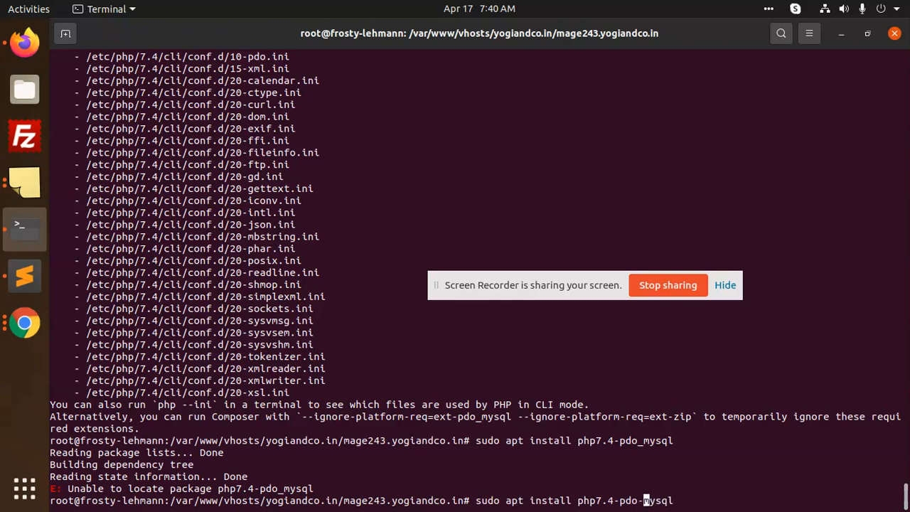
key("Return")
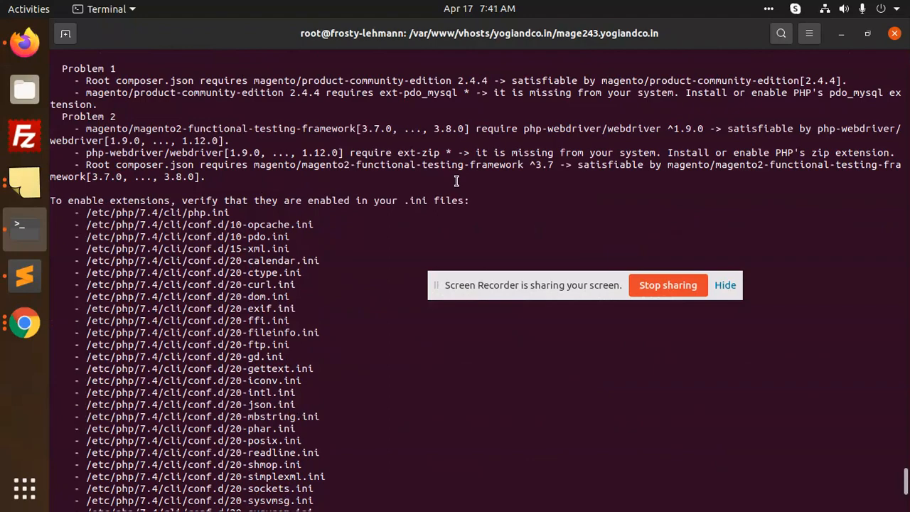
mouse_move(493, 216)
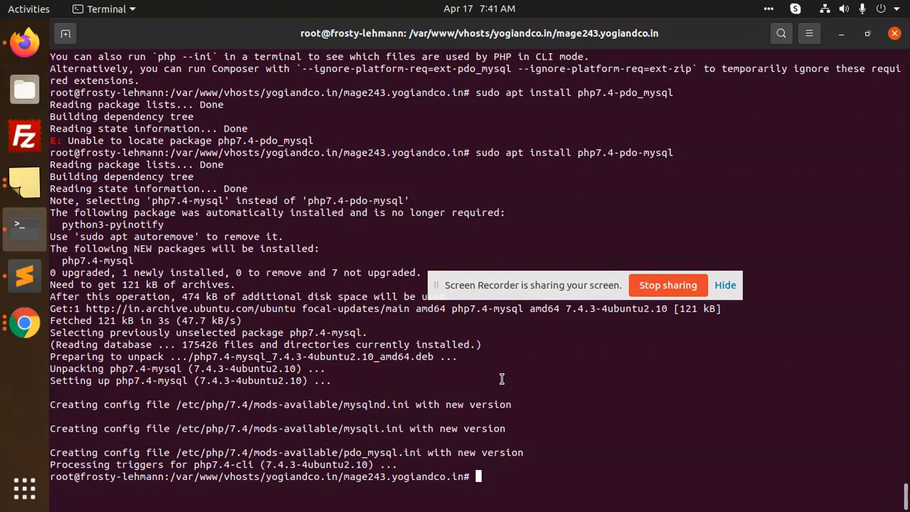
type("sudo apt install php7.4-pdo-my")
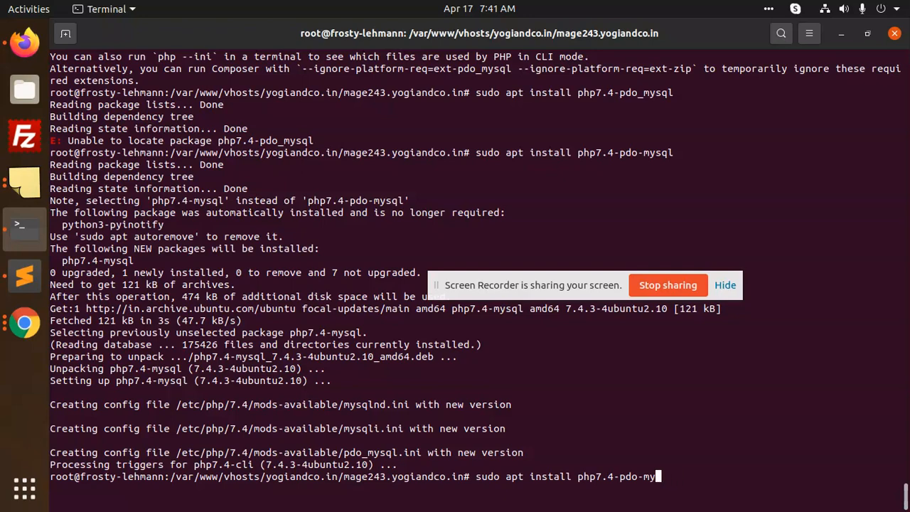
key("BackSpace")
type("zi")
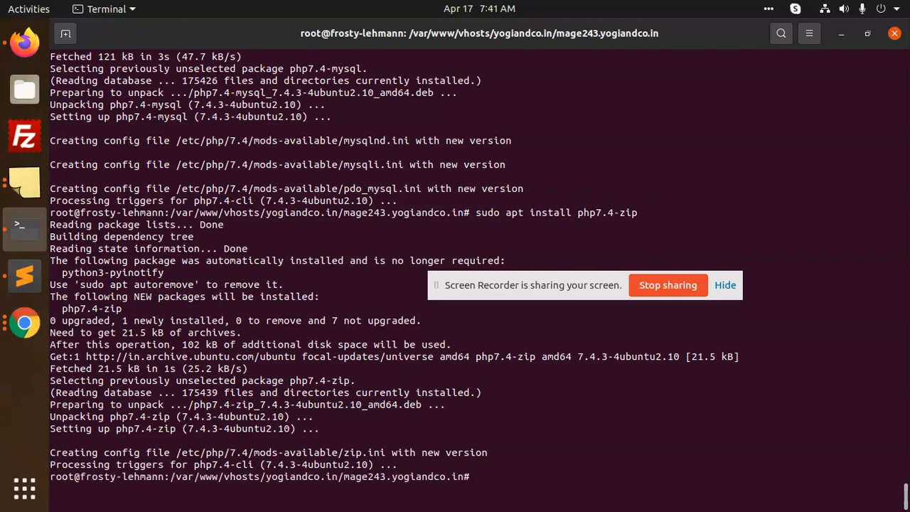
Step: Remove project-community-edition/ and rerun composer create-project for Magento 2.4.4, answering yes
type("r")
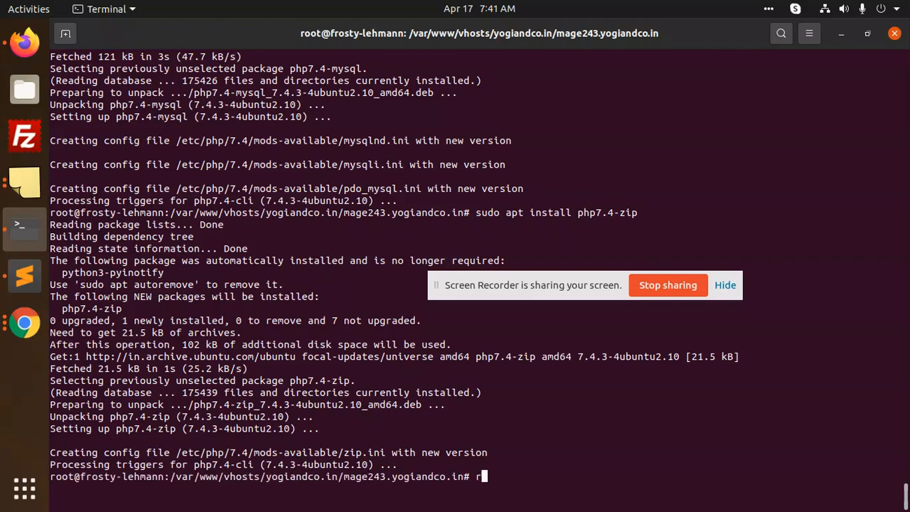
type("m -rf project-community-edition/")
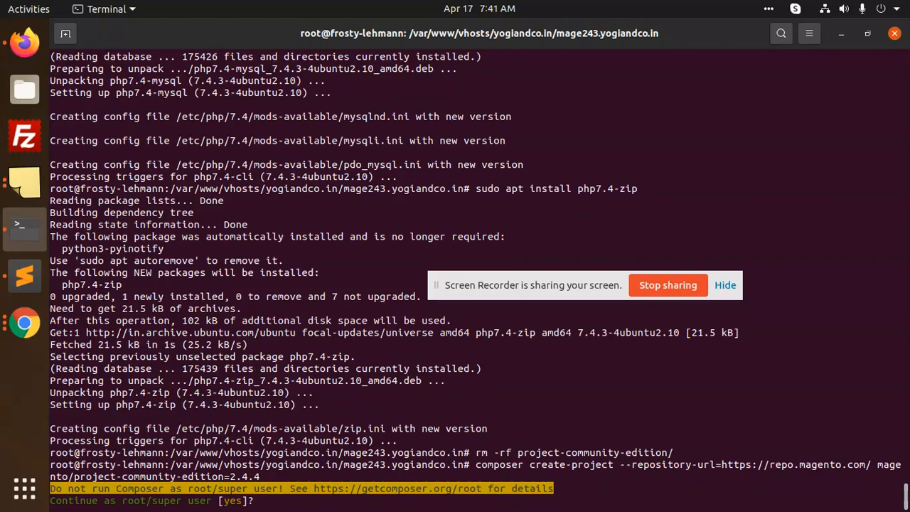
type("yes")
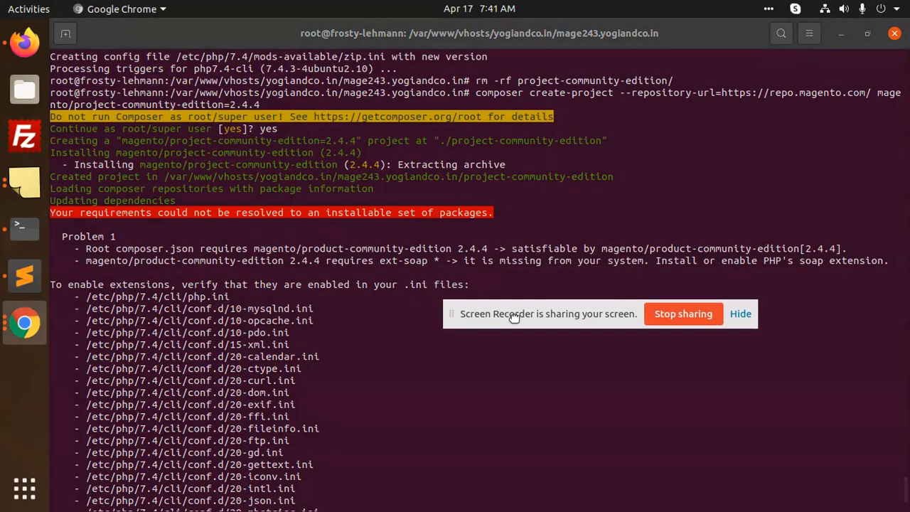
scroll("down", 3)
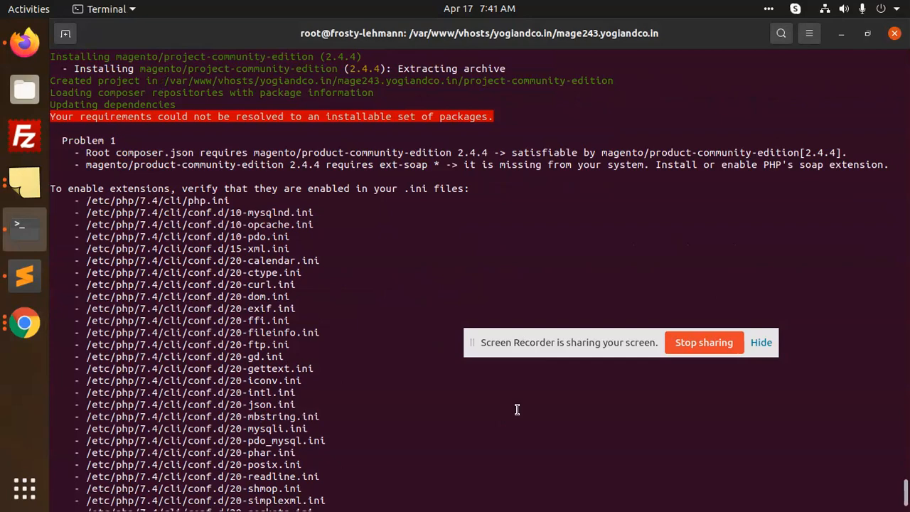
scroll("down", 3)
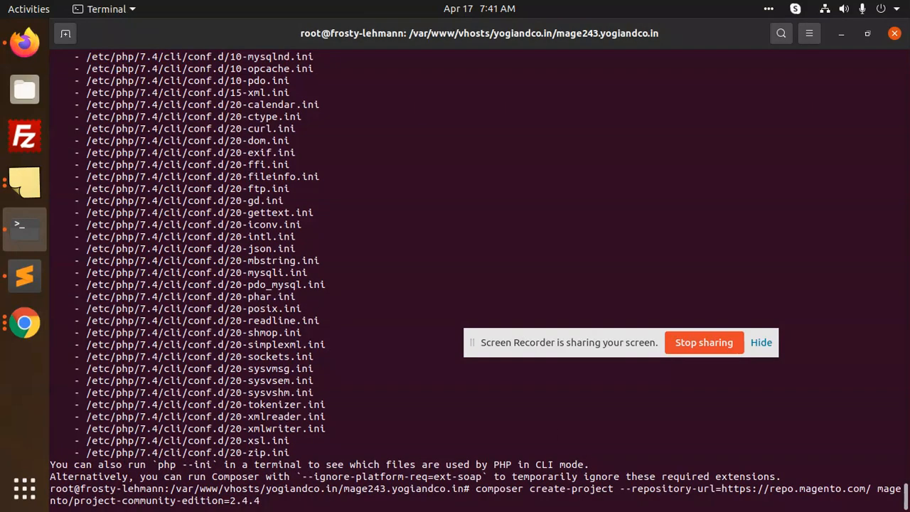
Step: Install php7.4-soap, remove the project folder again and rerun create-project answering yes
type("sudo apt install php7.4-zip")
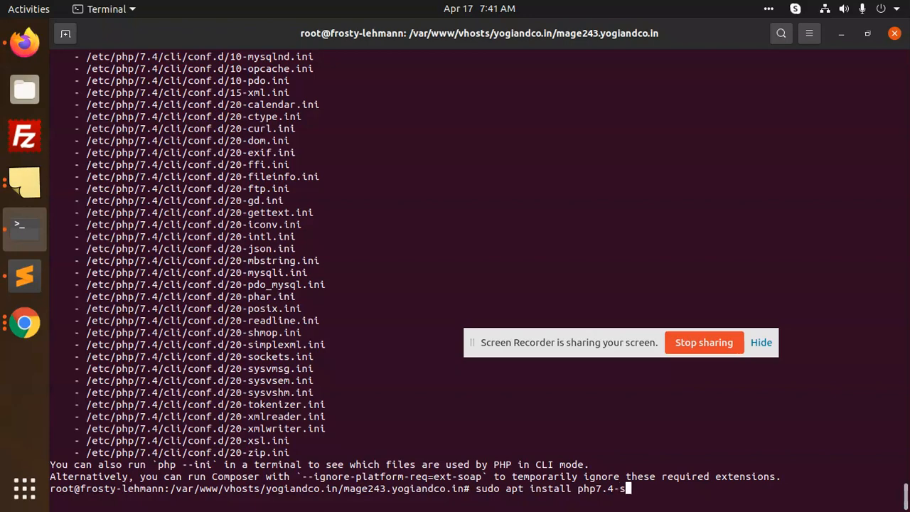
key("Return")
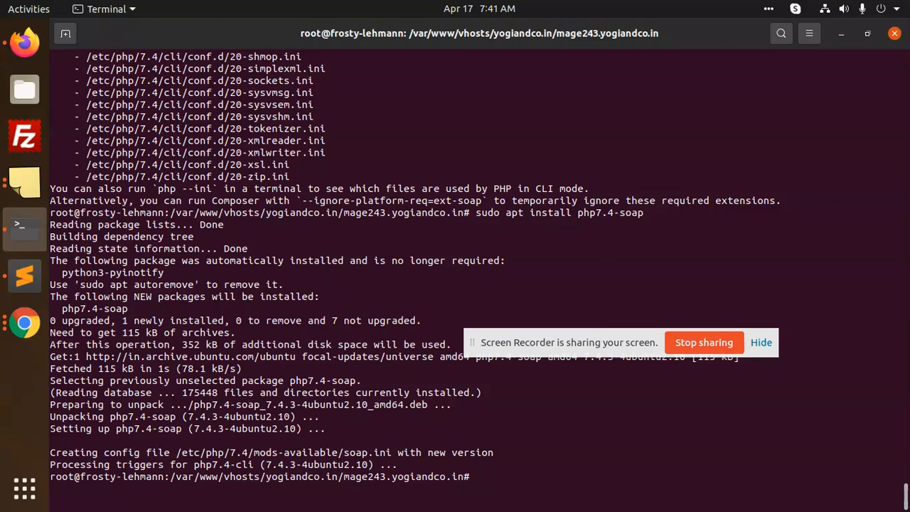
type("rm -")
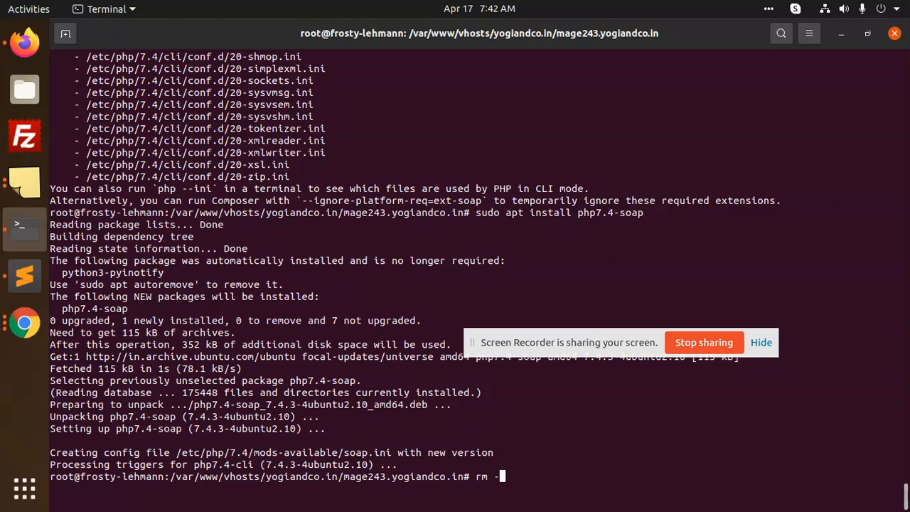
type("f project-community-edition/")
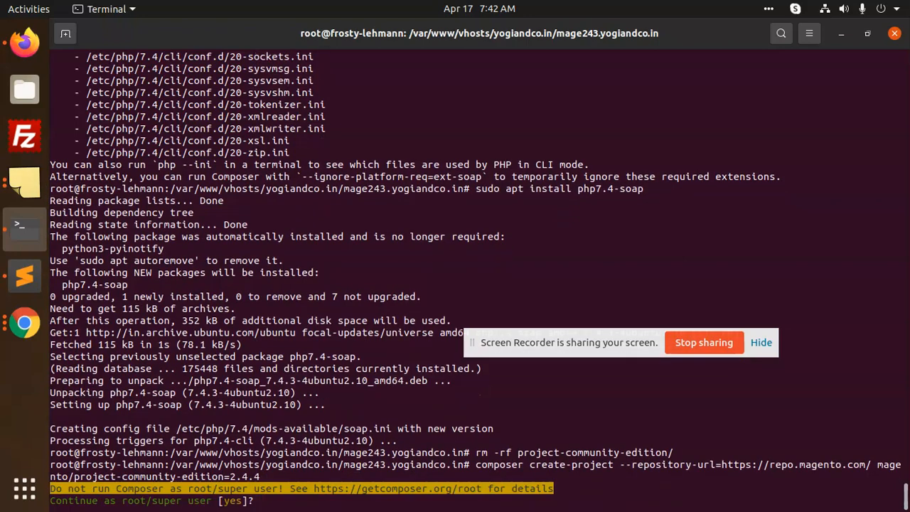
type("yes")
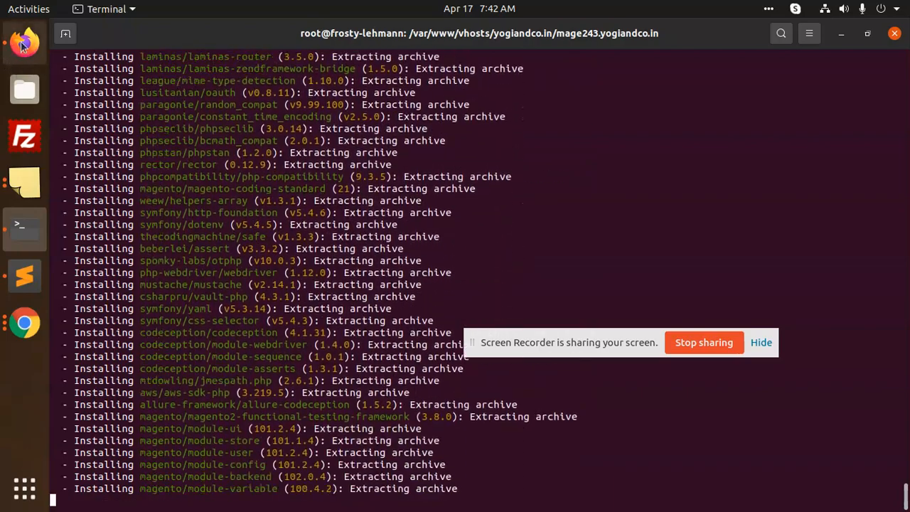
Step: Enter database name admin_magento24 and user magento24 on the Plesk add-database form
left_click(23, 43)
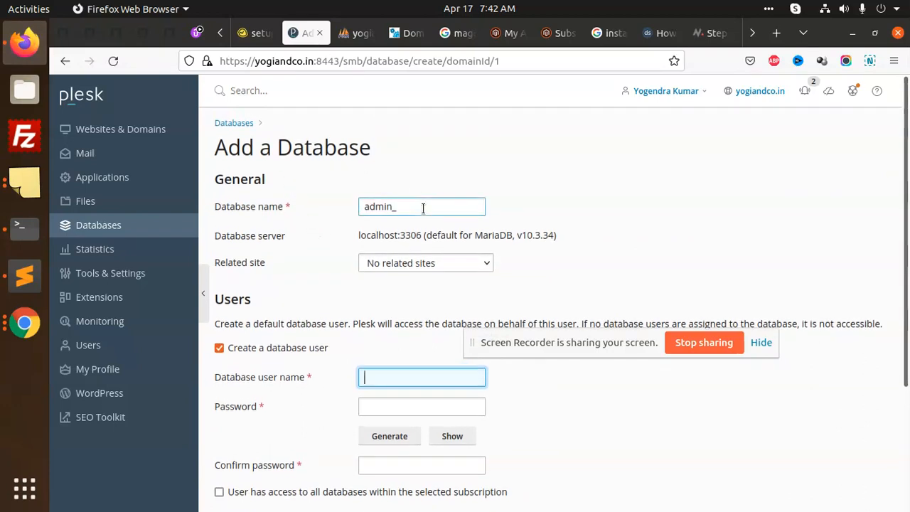
left_click(422, 206)
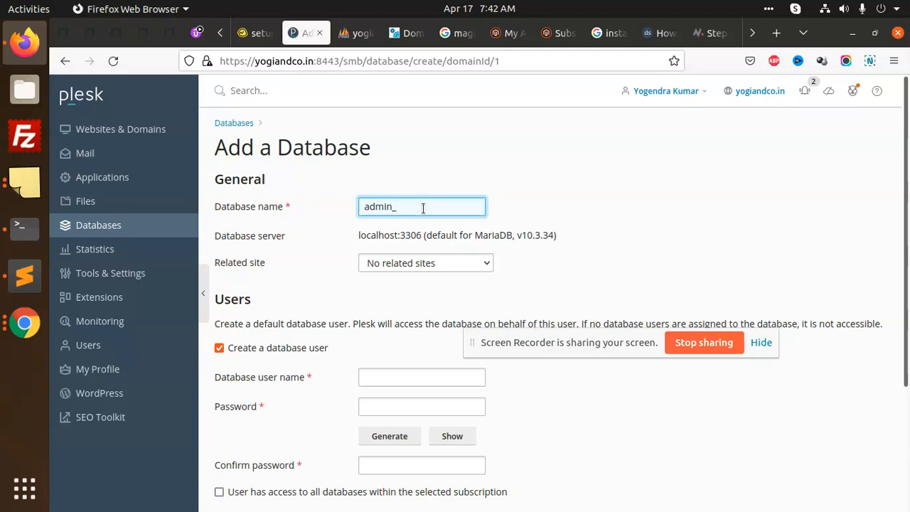
type("magej")
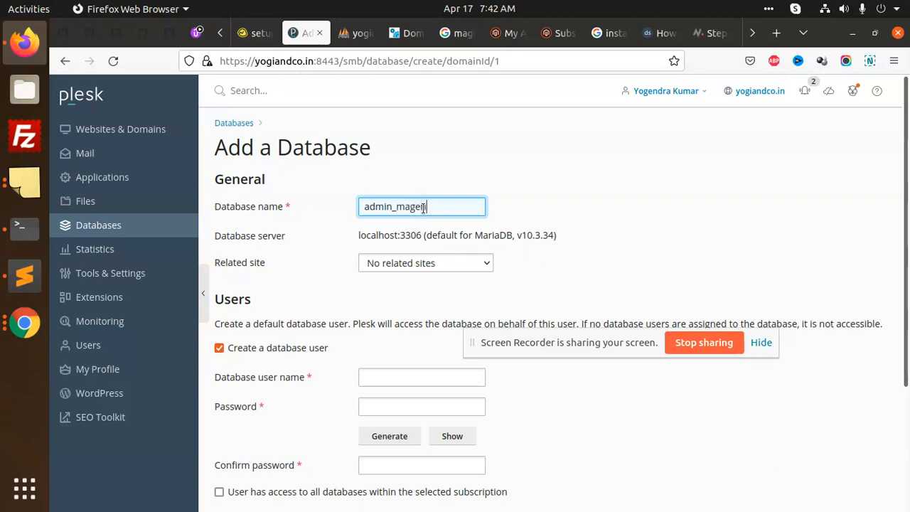
type("to24")
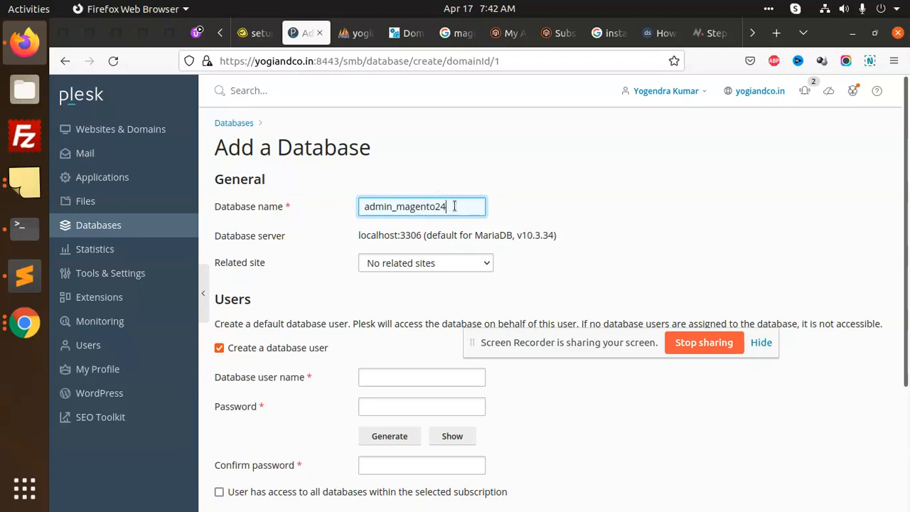
scroll("down", 3)
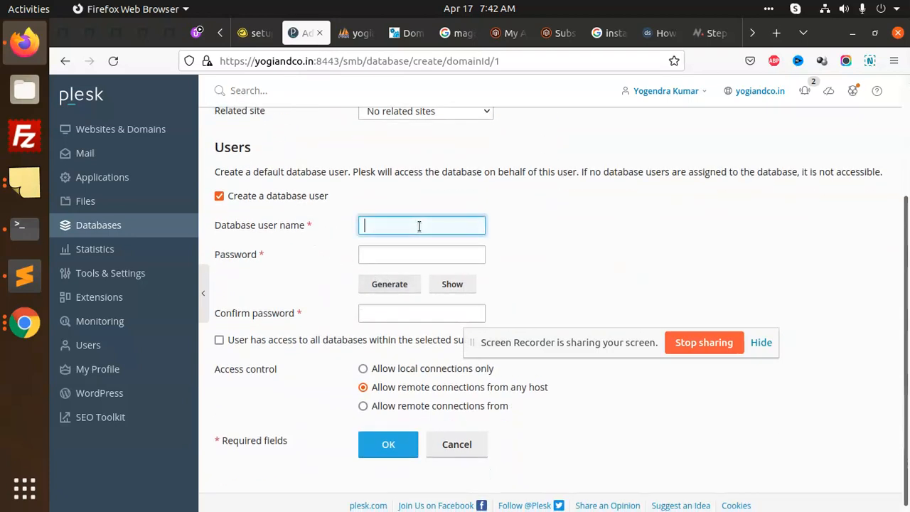
type("magento24")
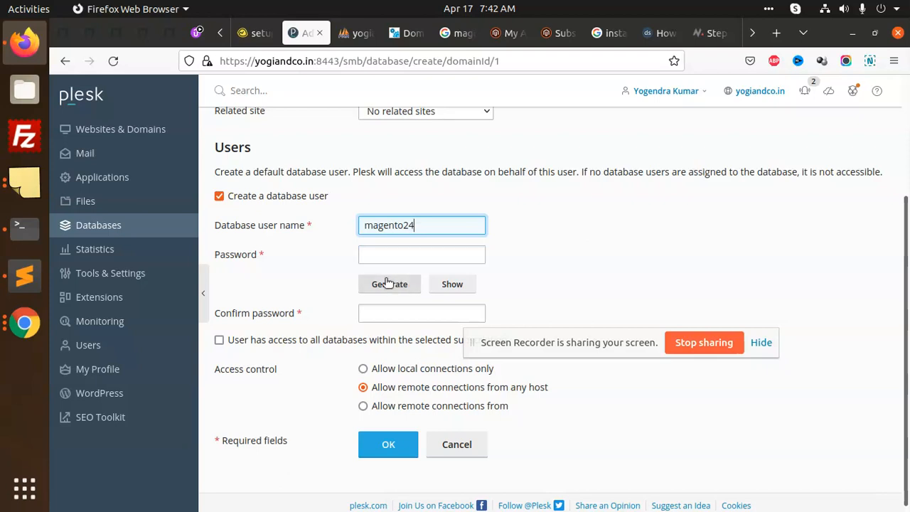
Step: Set and confirm the user's password, grant access to all databases, and submit with OK
left_click(421, 254)
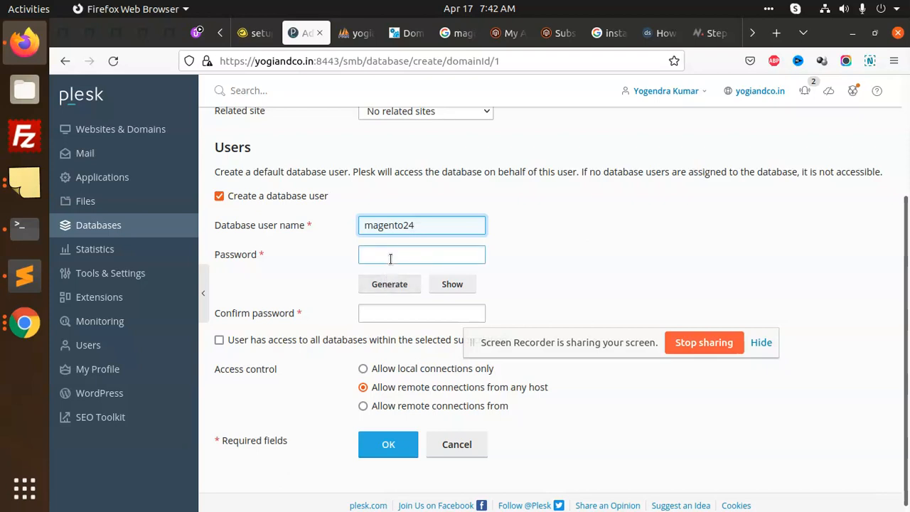
left_click(421, 254)
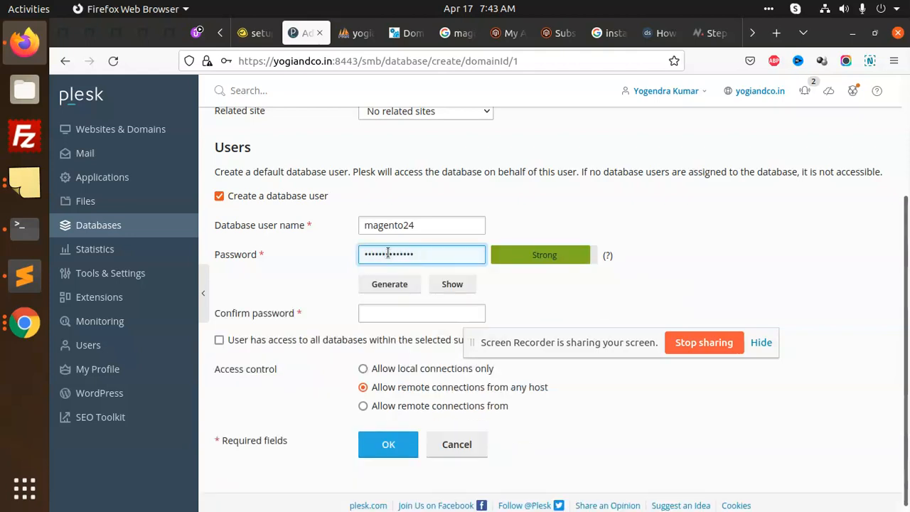
type("a")
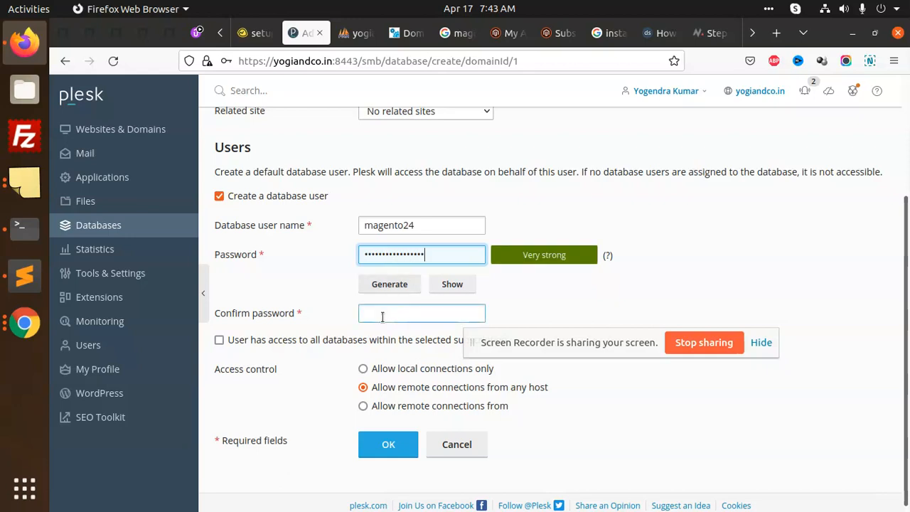
type("•••")
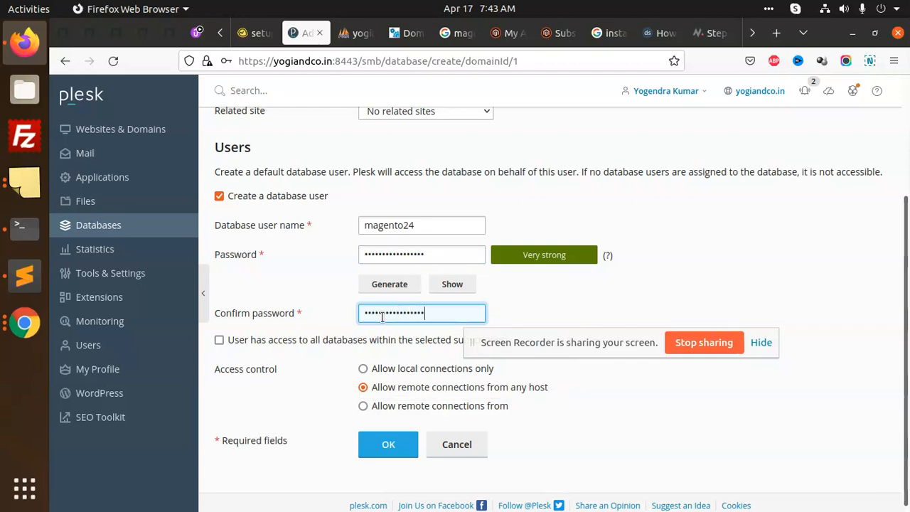
scroll("down", 3)
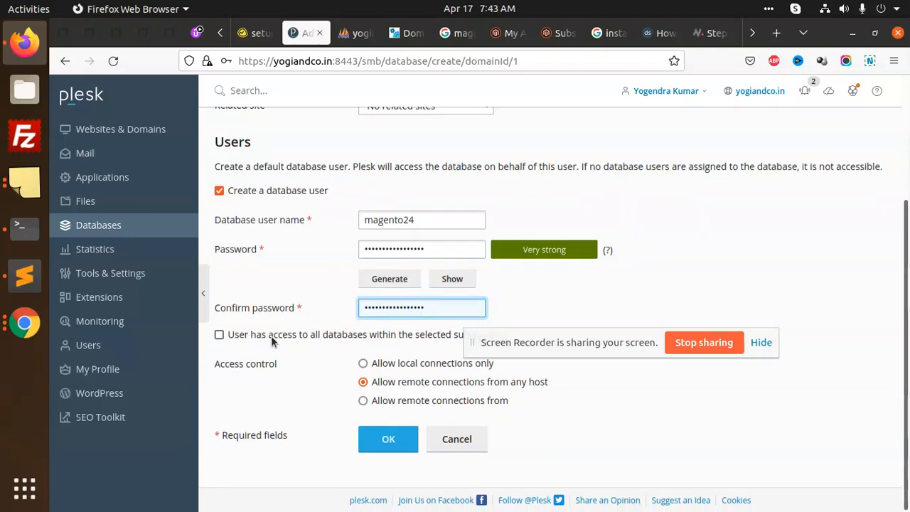
left_click(219, 334)
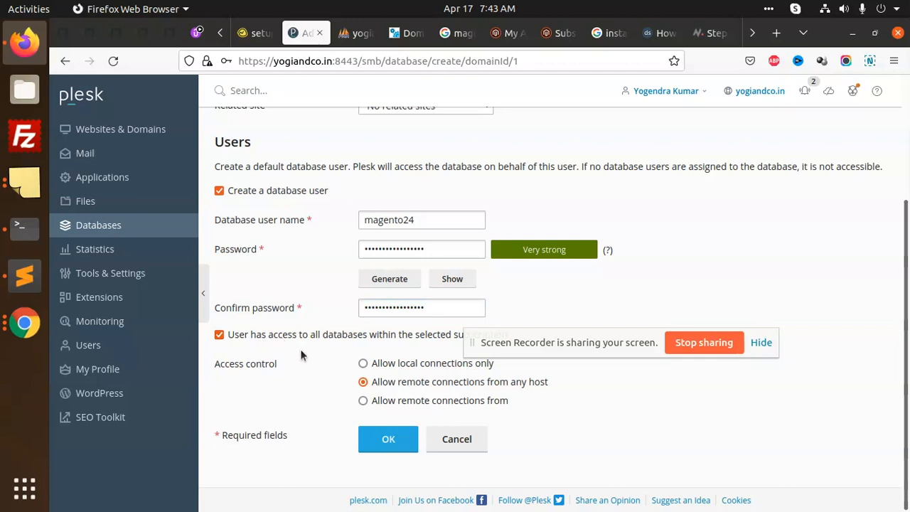
left_click(388, 438)
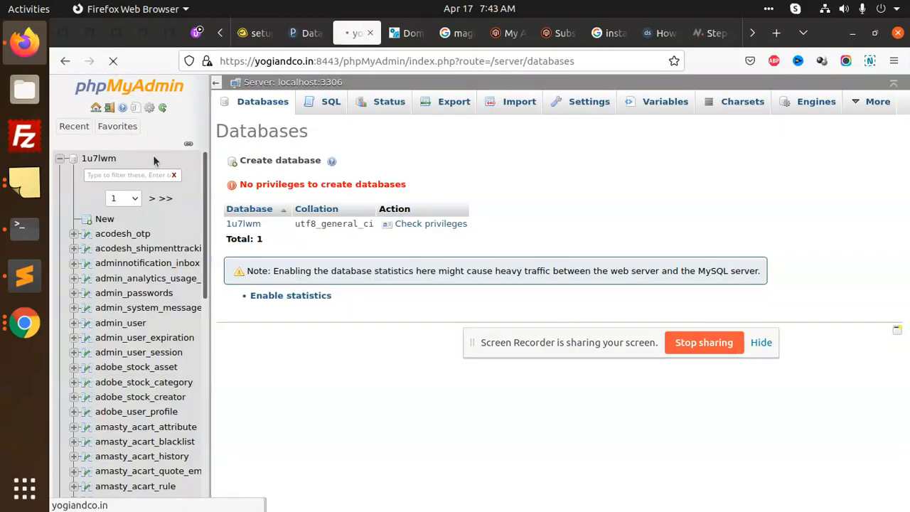
mouse_move(247, 238)
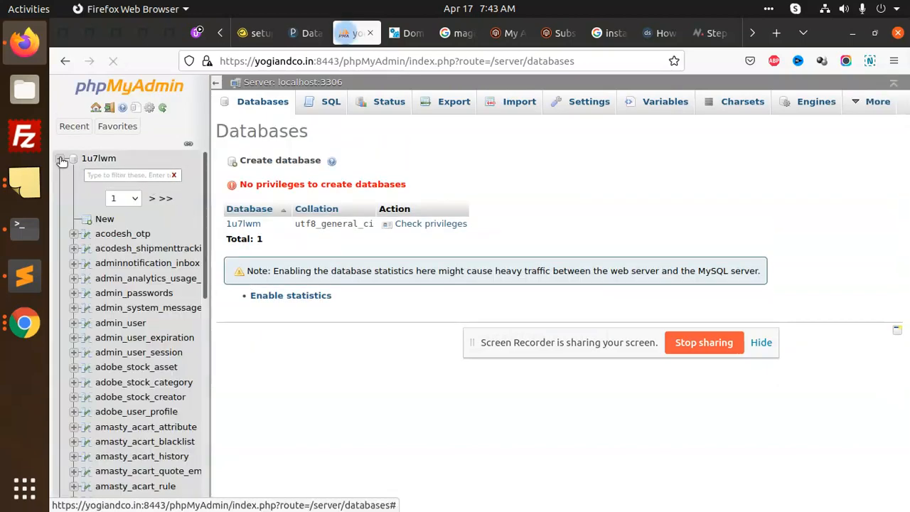
Step: Check the admin_magento24 creation notice in Plesk and open it in phpMyAdmin
left_click(303, 32)
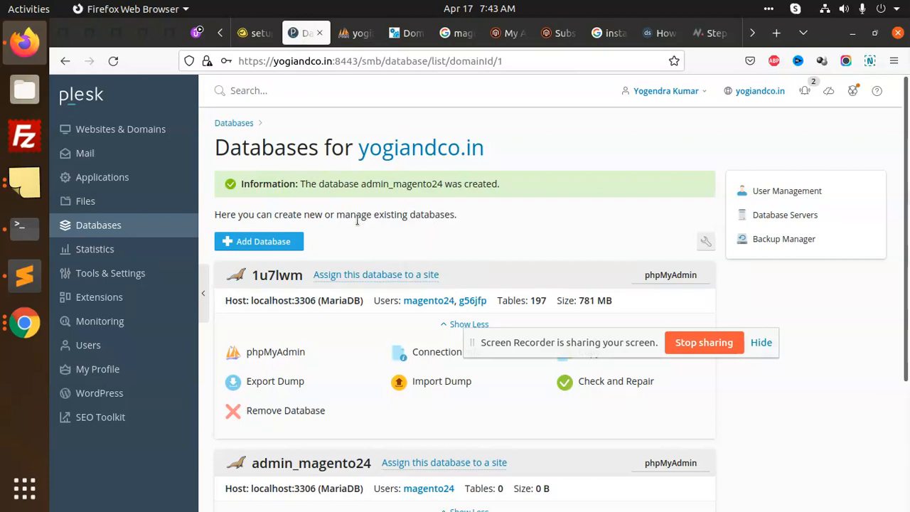
scroll("down", 3)
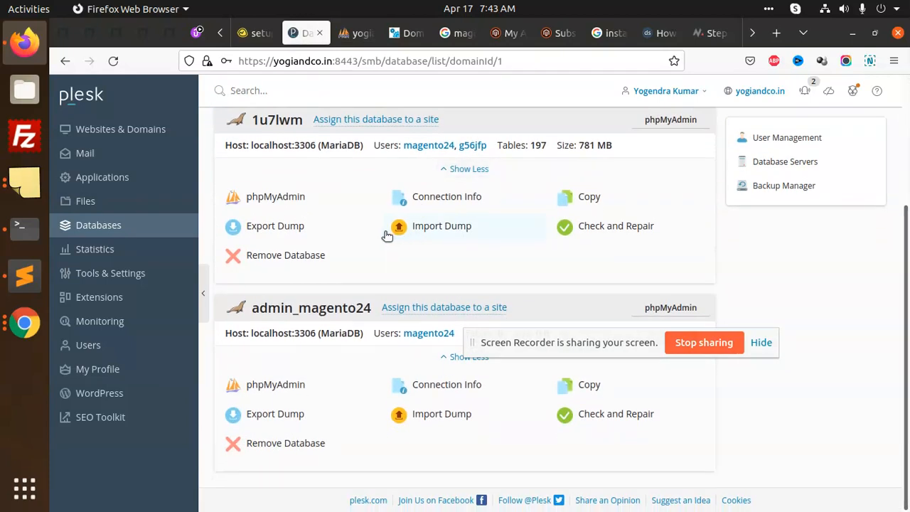
mouse_move(364, 233)
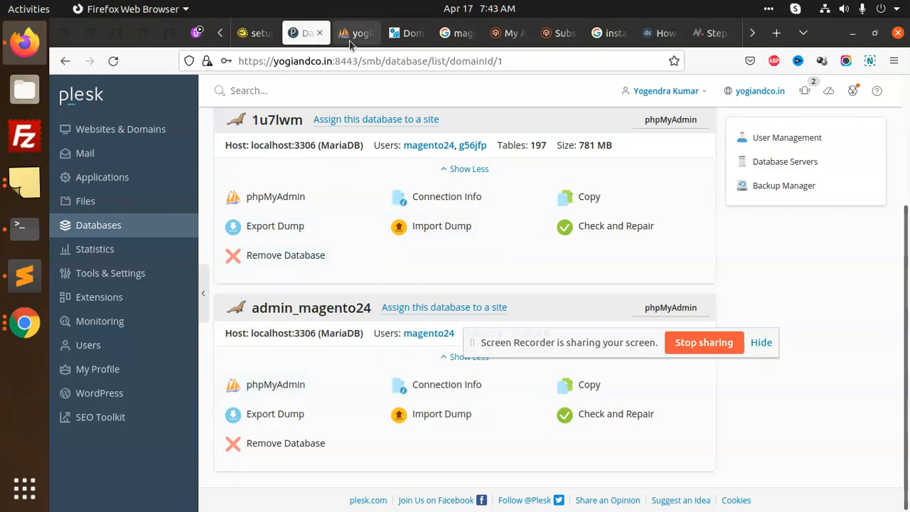
mouse_move(267, 307)
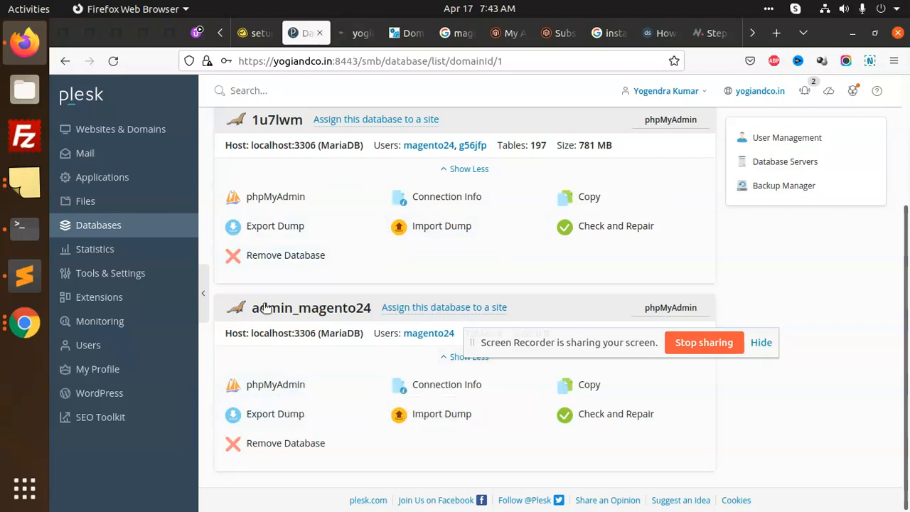
left_click(22, 228)
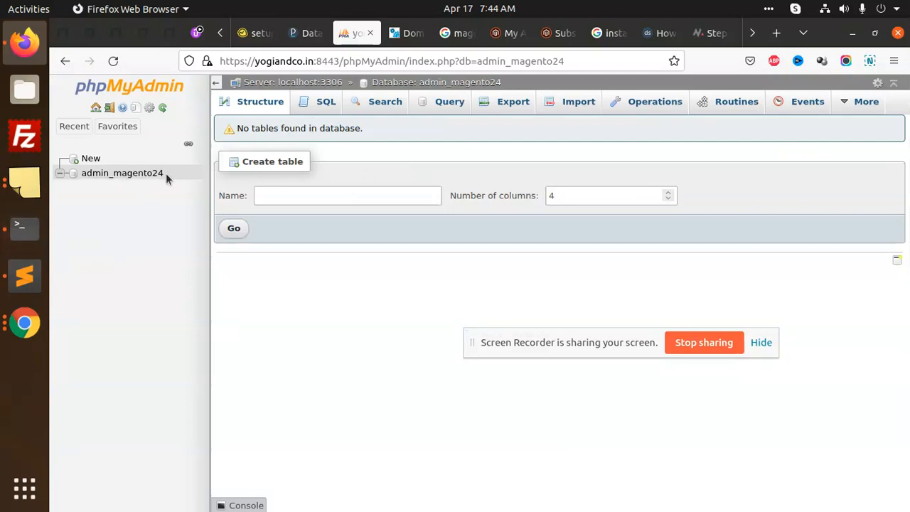
mouse_move(23, 135)
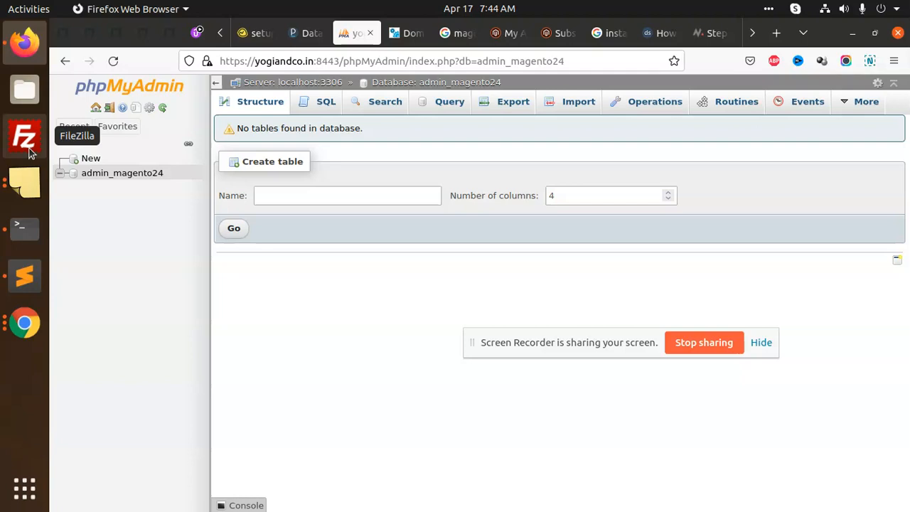
mouse_move(28, 147)
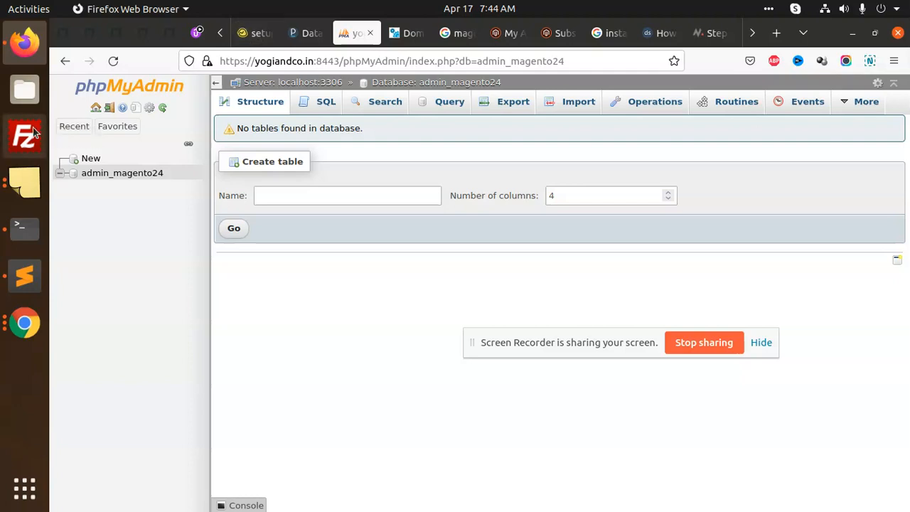
mouse_move(25, 276)
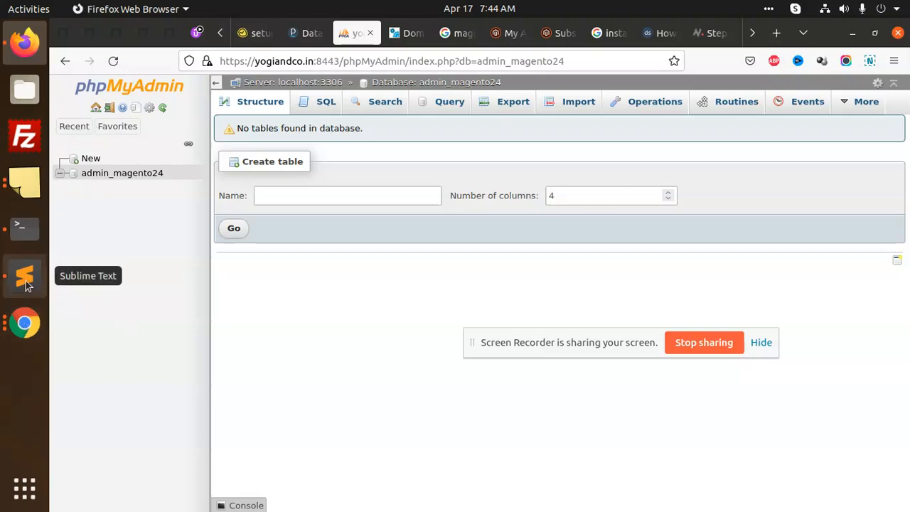
Step: View the finished composer output in Terminal, then bring up Sublime Text's saved commands
left_click(25, 227)
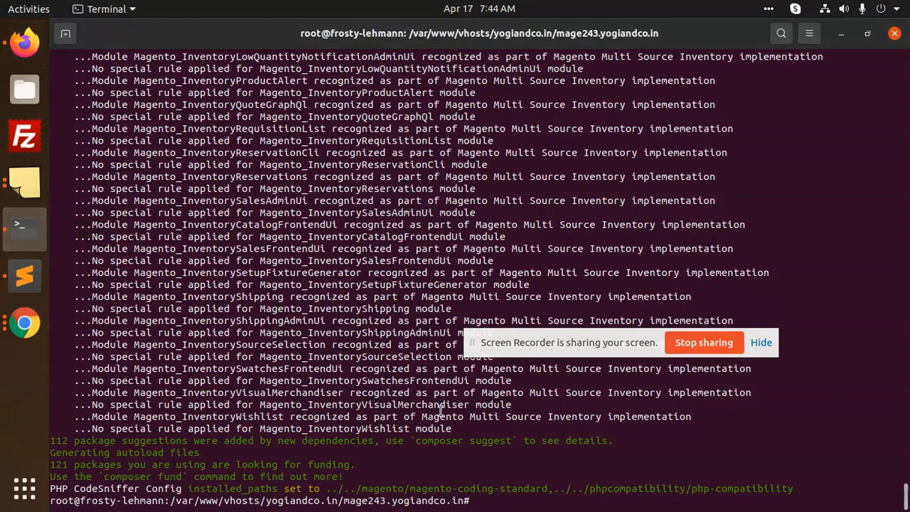
mouse_move(24, 276)
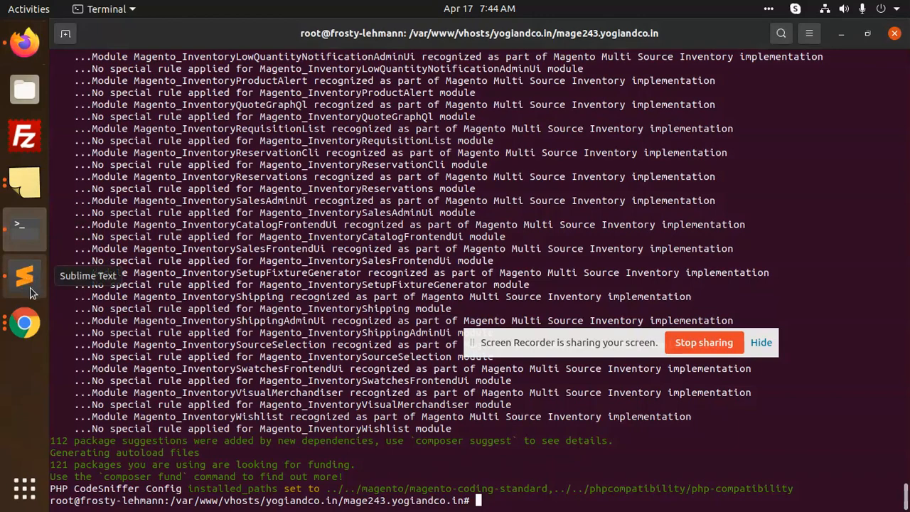
left_click(23, 276)
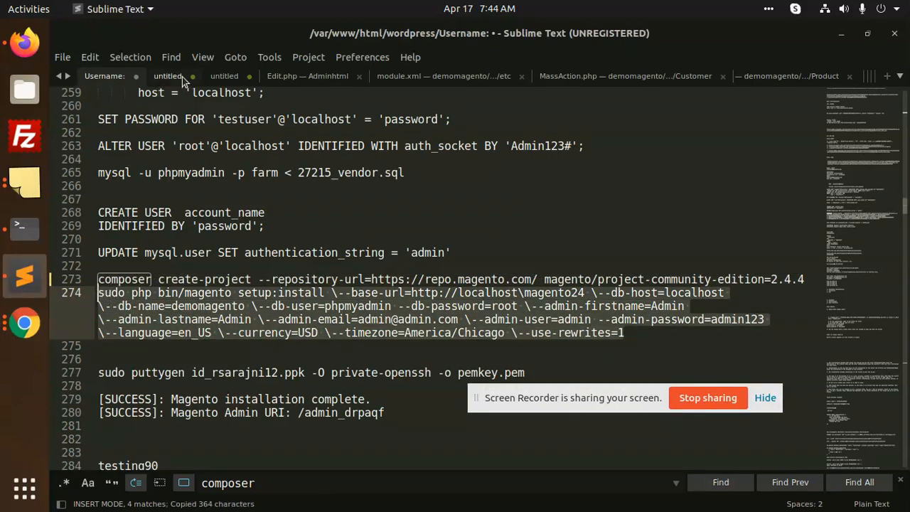
mouse_move(301, 79)
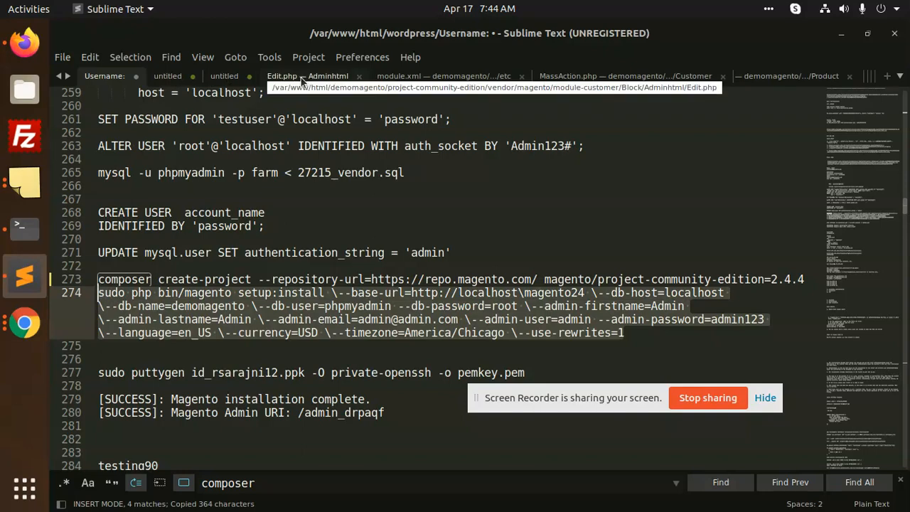
Step: Show the untitled note holding the Magento setup:install command
left_click(168, 77)
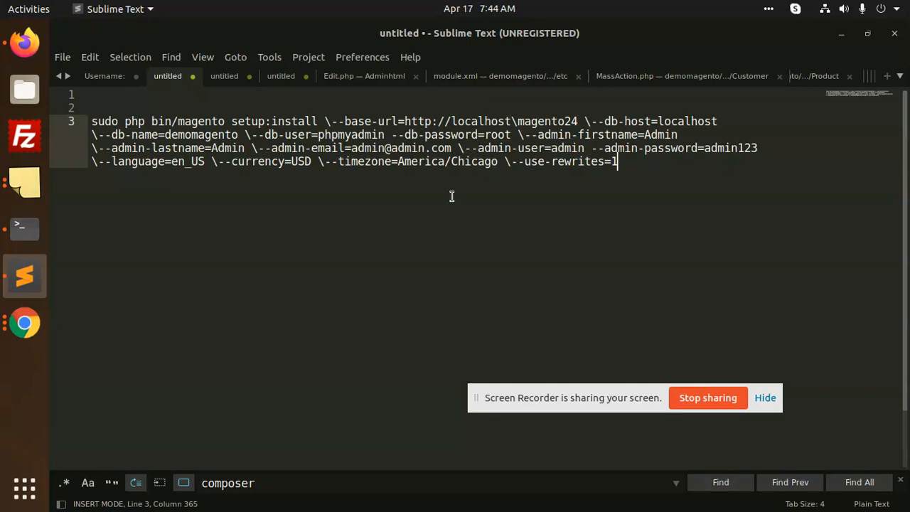
mouse_move(444, 211)
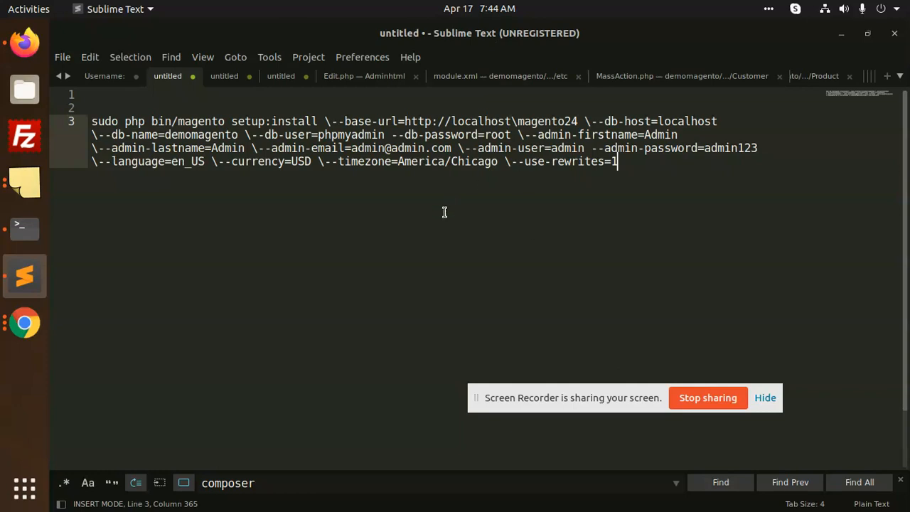